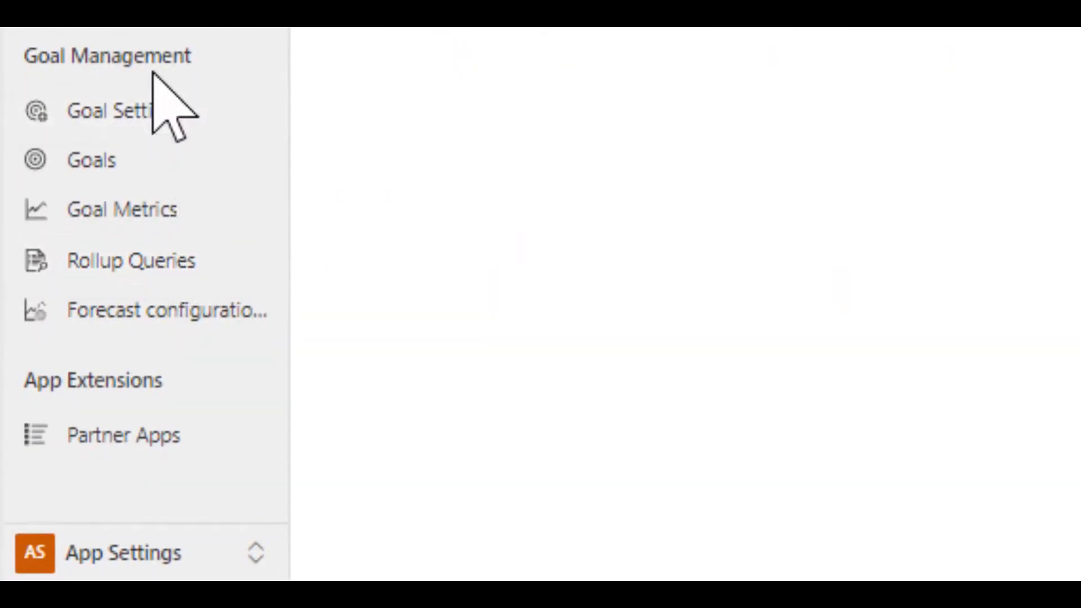
Start a new Org chart forecast configuration from Forecast configurations in App Settings
{"action": "left_click", "coordinate": [168, 311]}
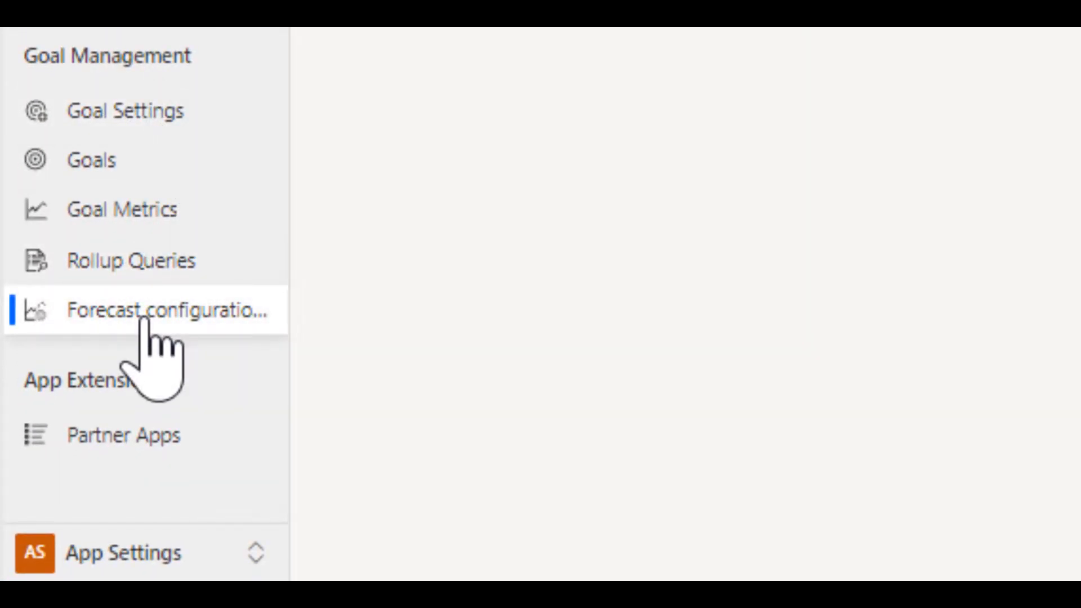
{"action": "left_click", "coordinate": [169, 310]}
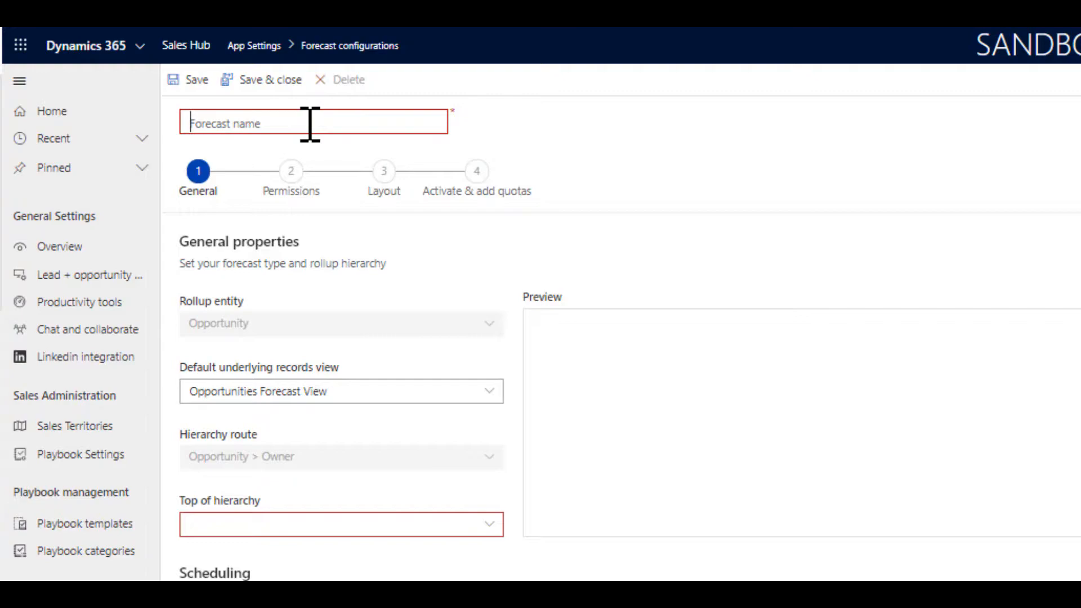
Name the forecast 'Joel Lindstrom Forecast'
{"action": "type", "text": "Joel"}
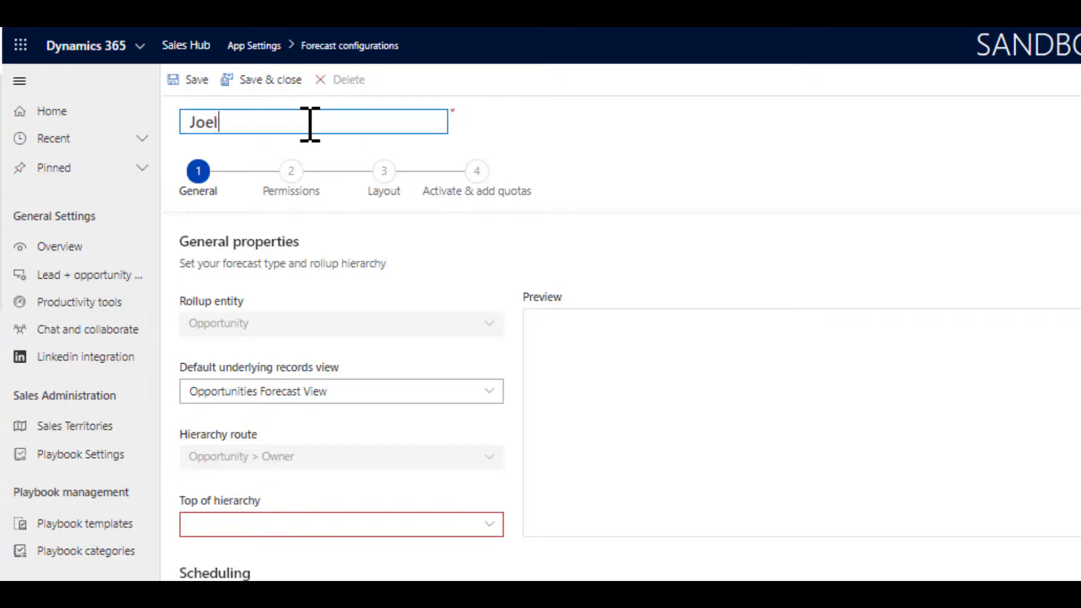
{"action": "type", "text": "Lindstrom"}
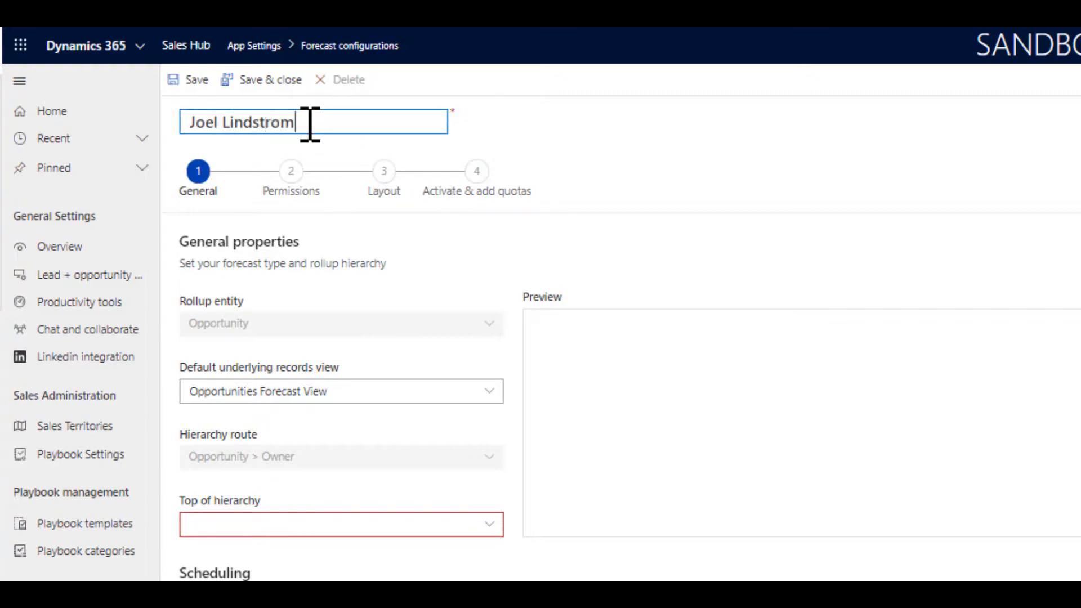
{"action": "type", "text": "Foreca"}
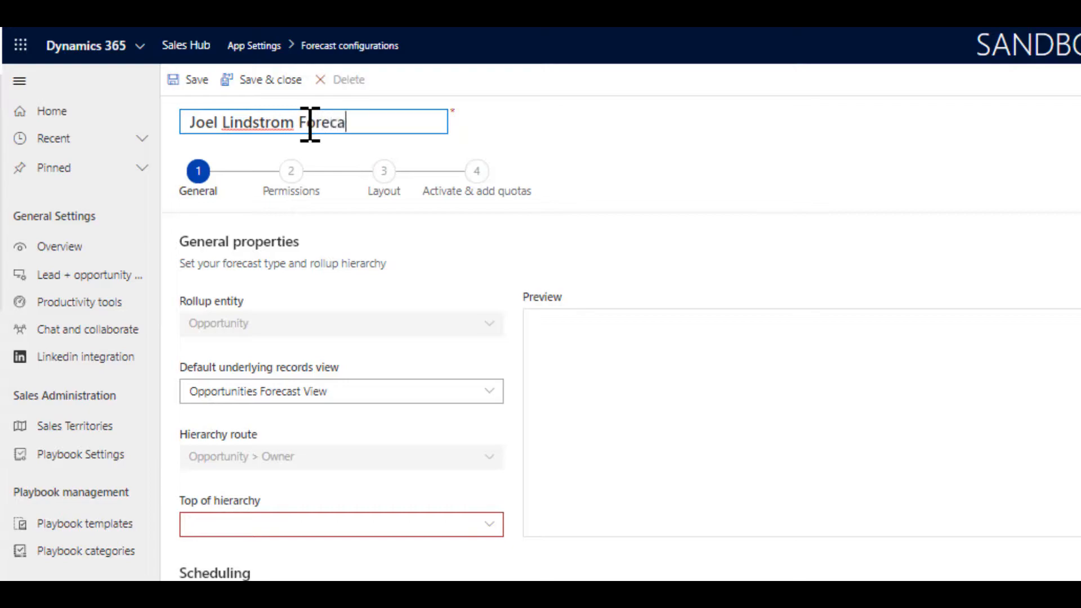
{"action": "type", "text": "st"}
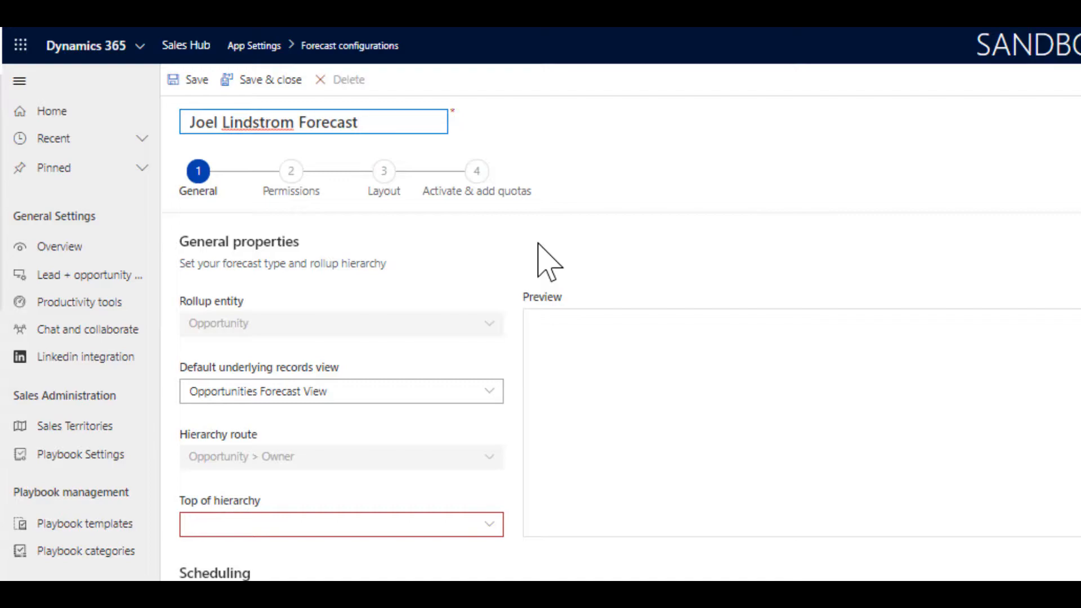
{"action": "mouse_move", "coordinate": [513, 425]}
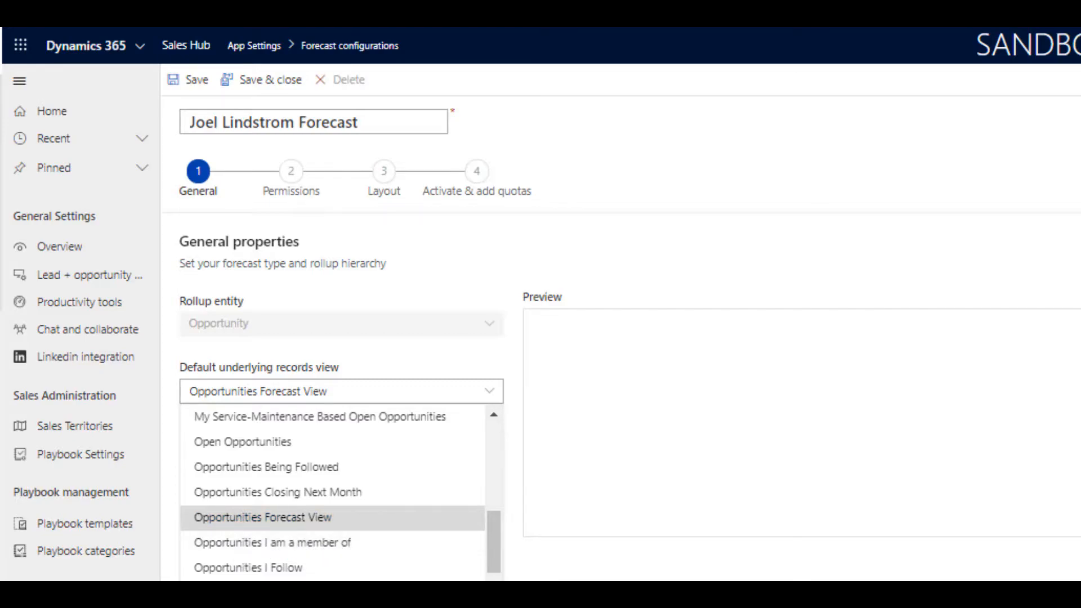
{"action": "left_click", "coordinate": [263, 517]}
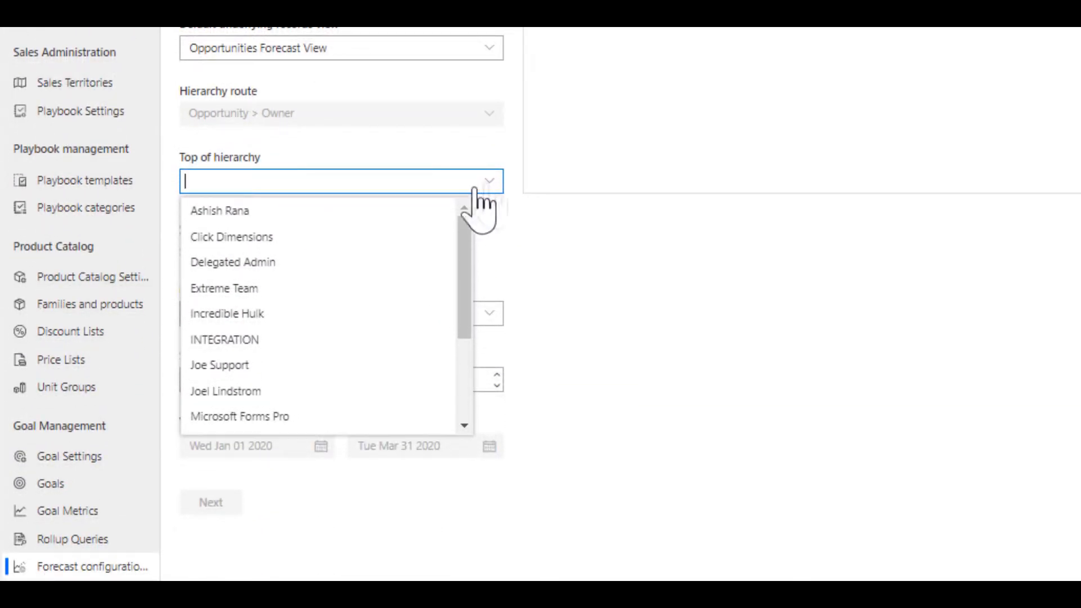
{"action": "left_click", "coordinate": [225, 390]}
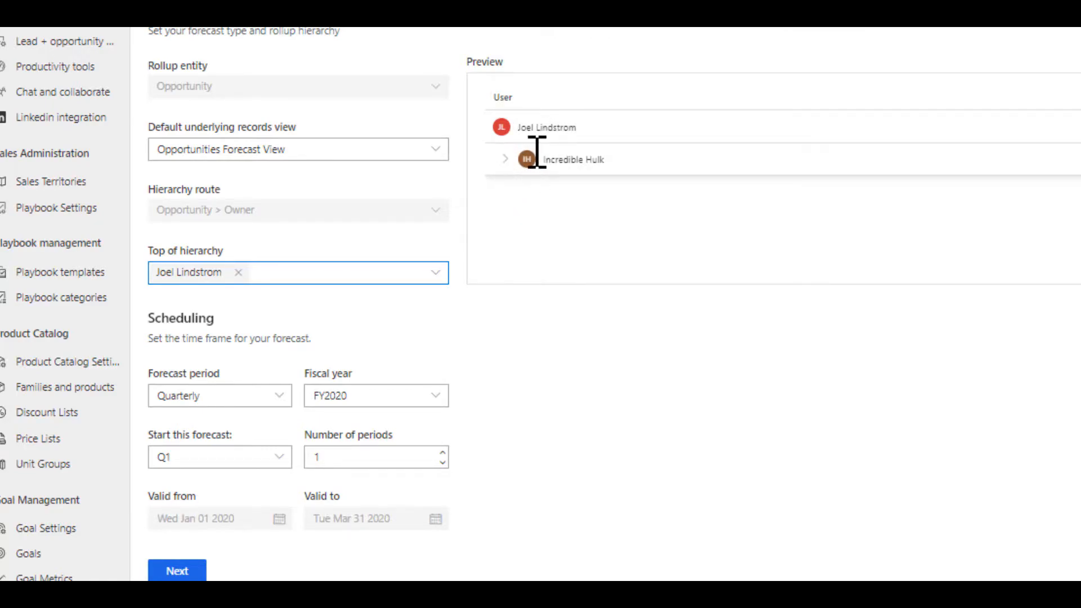
{"action": "left_click", "coordinate": [503, 156]}
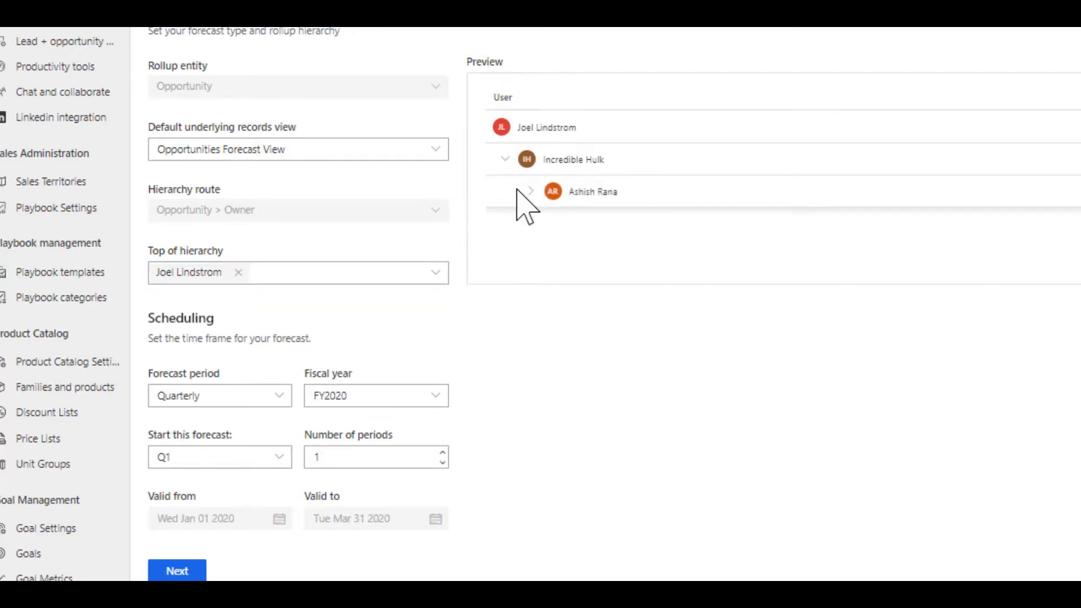
{"action": "left_click", "coordinate": [529, 192]}
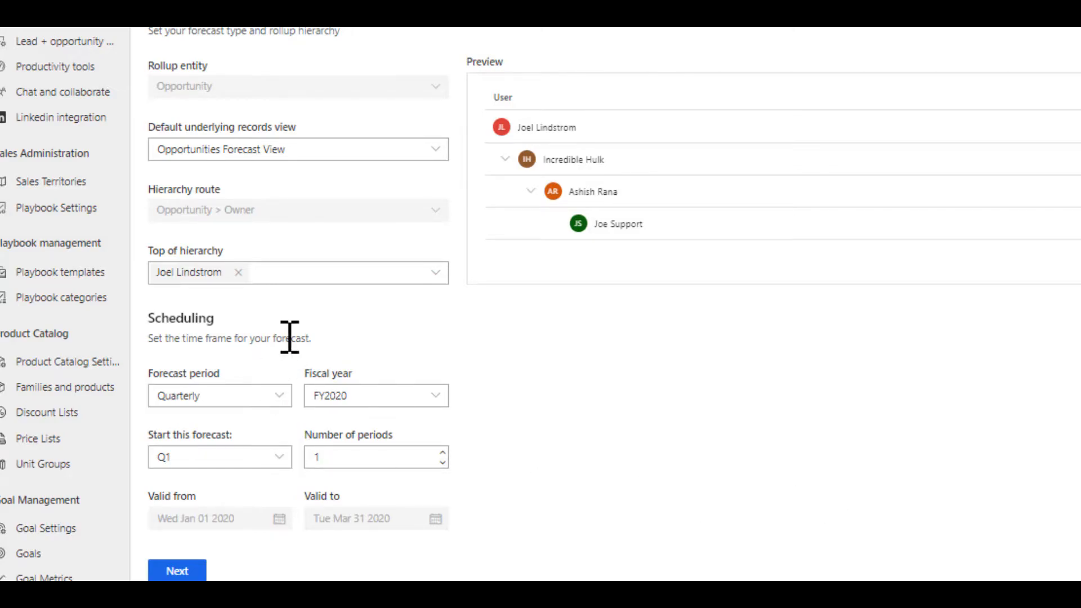
{"action": "mouse_move", "coordinate": [296, 383]}
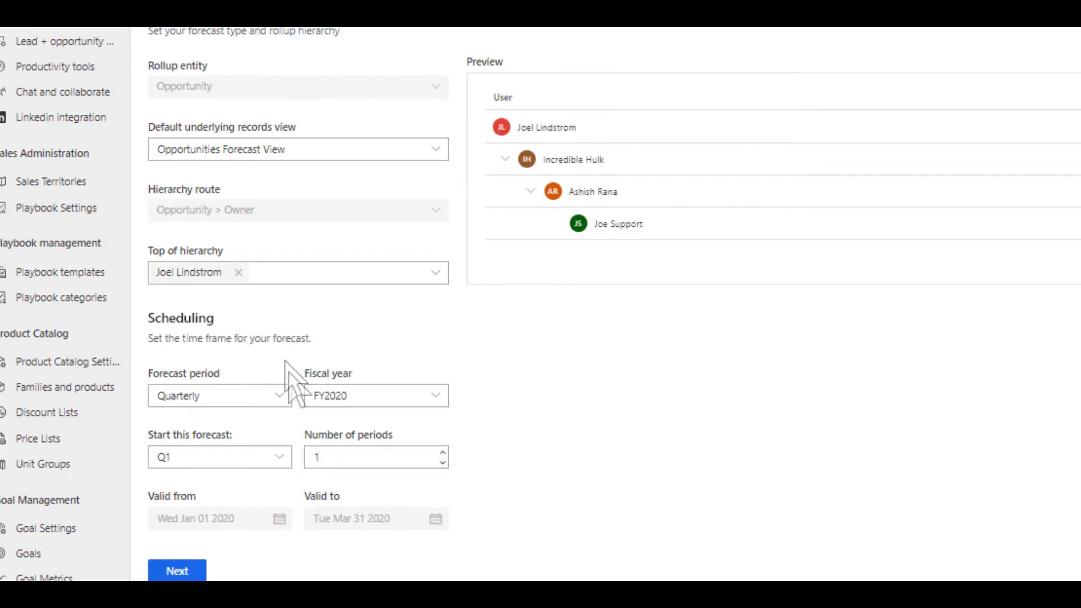
{"action": "mouse_move", "coordinate": [280, 407]}
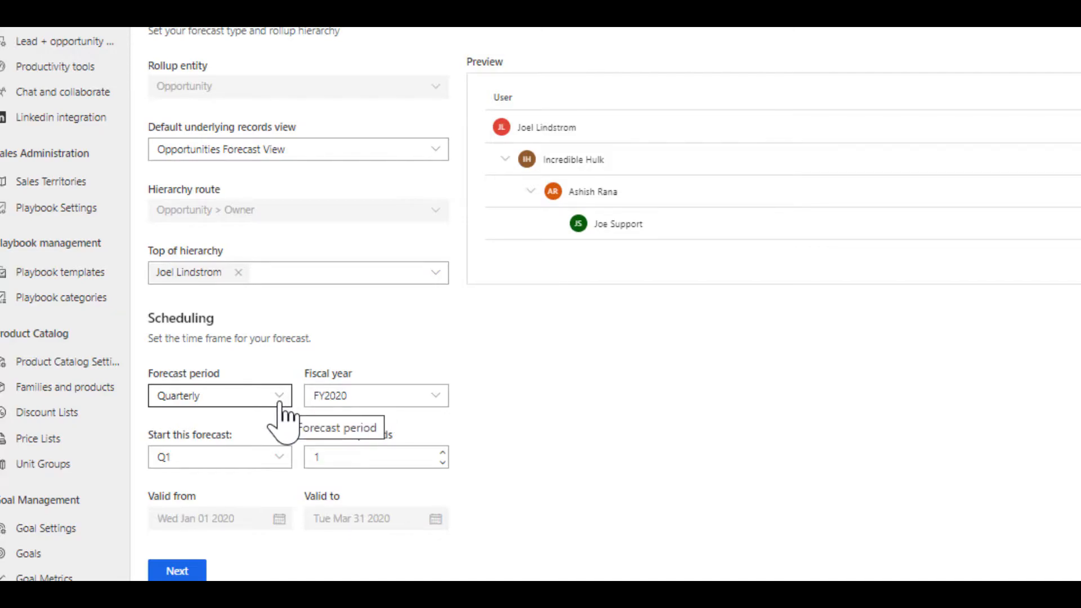
Keep the forecast period Quarterly and raise the number of periods to 4
{"action": "left_click", "coordinate": [219, 396]}
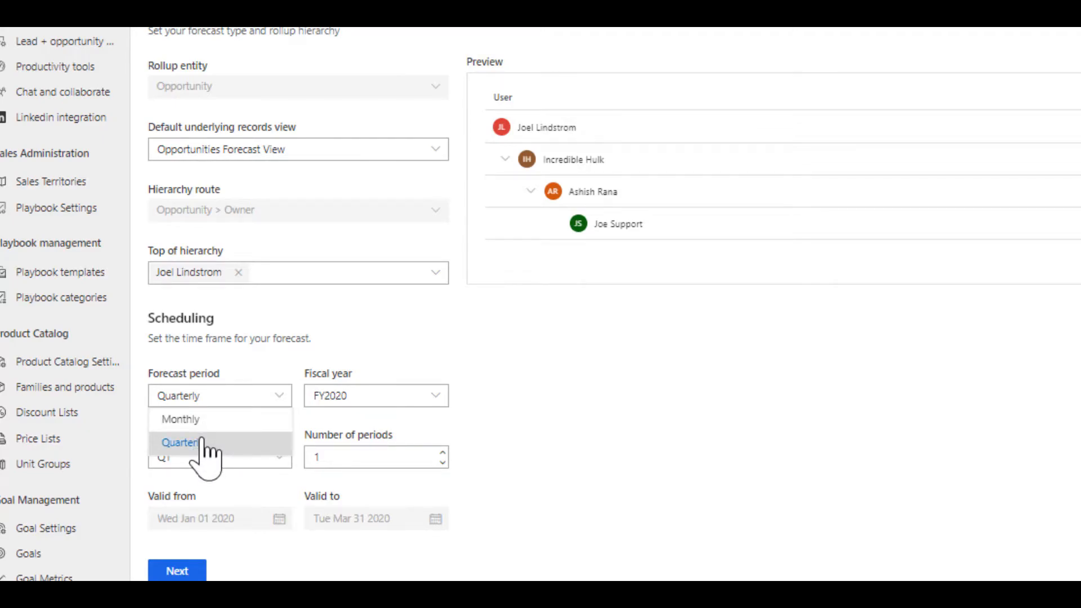
{"action": "left_click", "coordinate": [180, 441]}
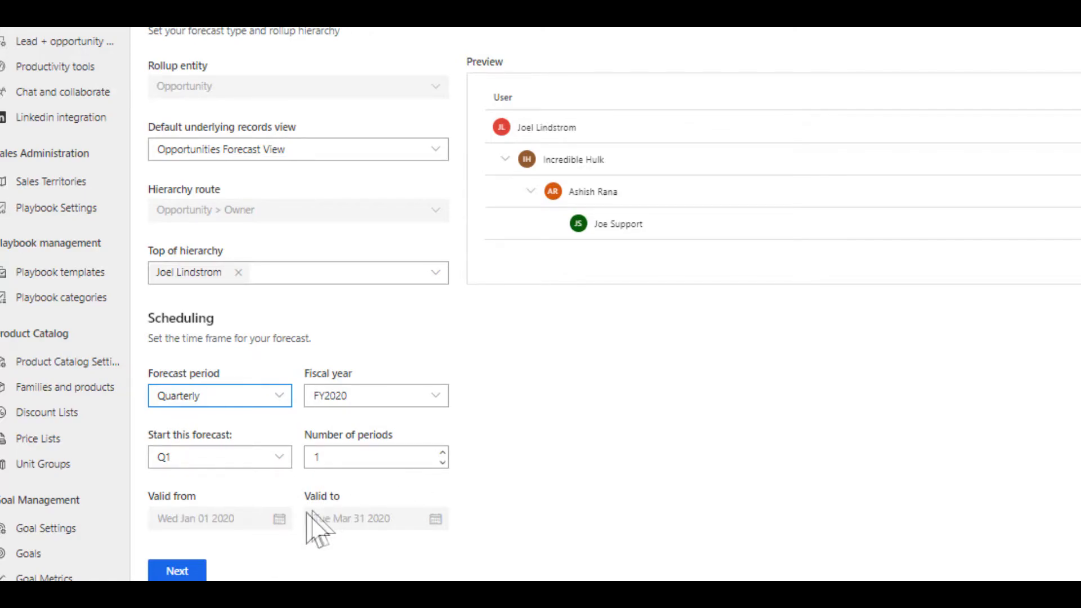
{"action": "mouse_move", "coordinate": [447, 476]}
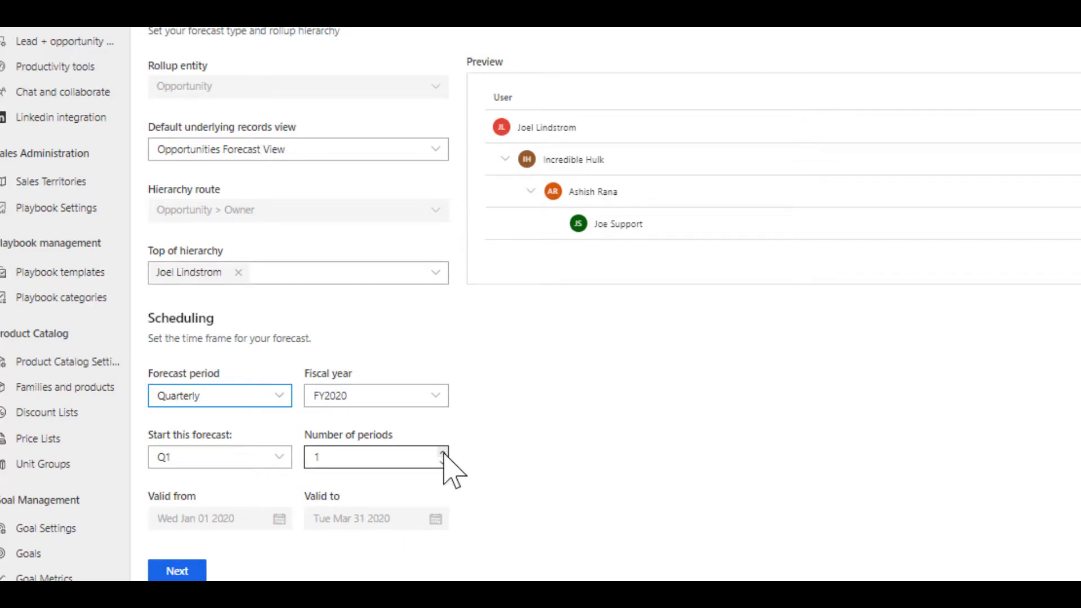
{"action": "left_click", "coordinate": [443, 453]}
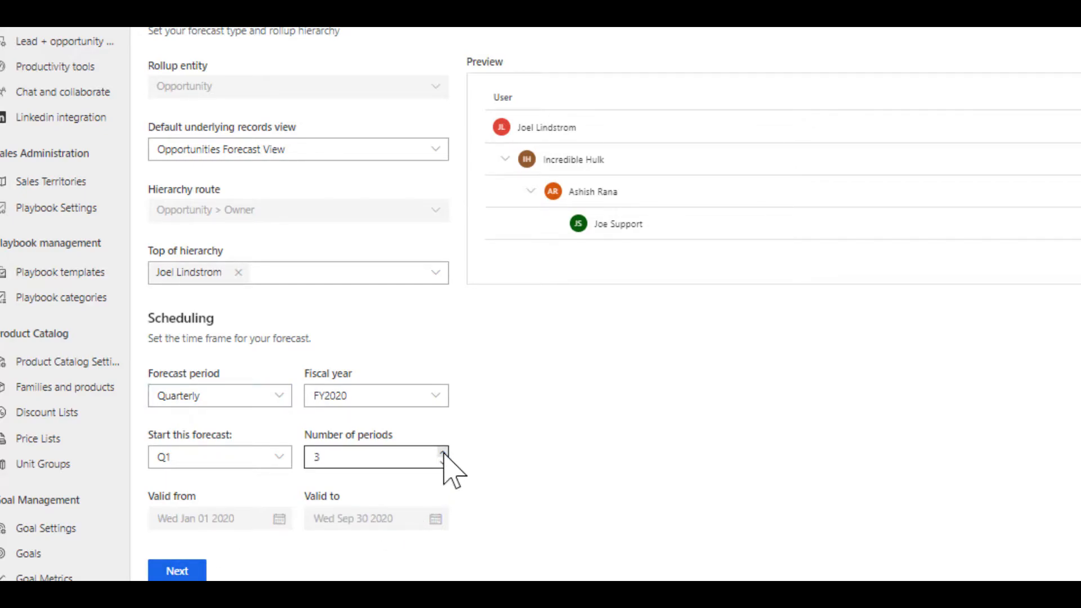
{"action": "left_click", "coordinate": [442, 452]}
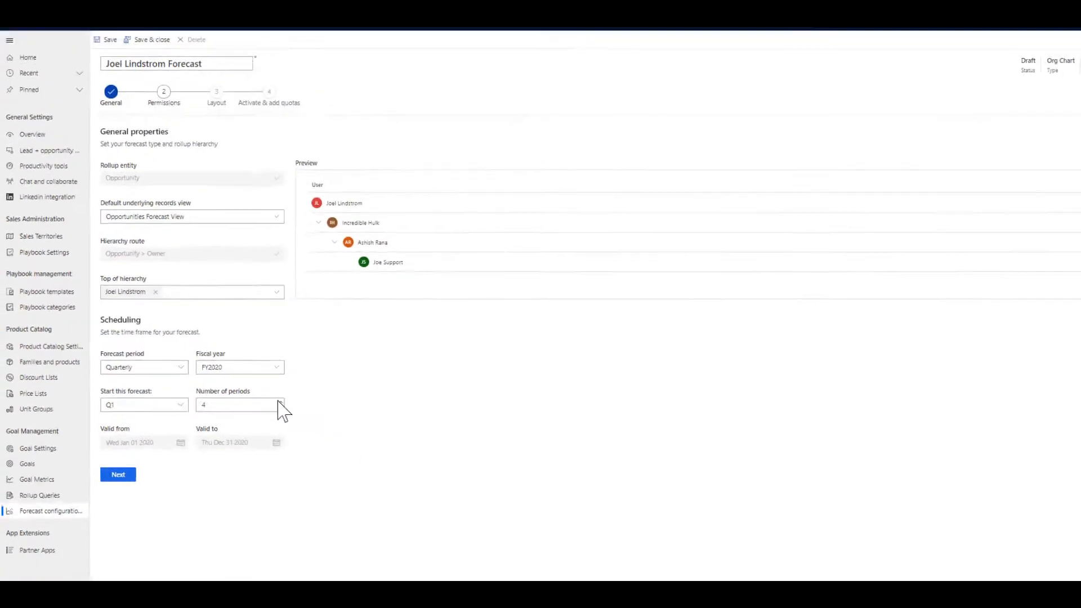
On Permissions, keep User as the user lookup field and allow all security roles
{"action": "left_click", "coordinate": [119, 474]}
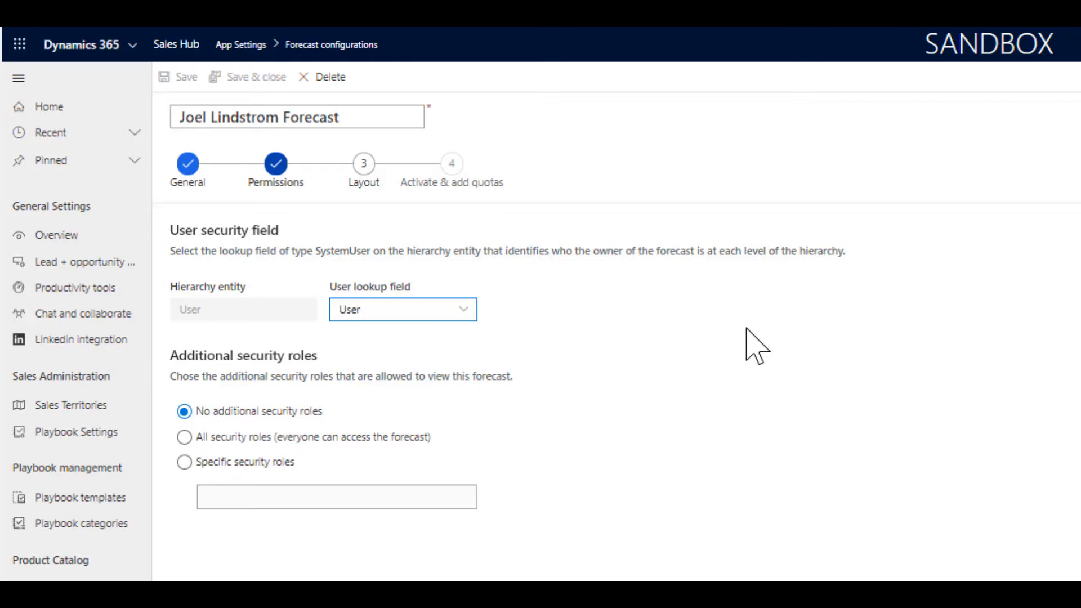
{"action": "mouse_move", "coordinate": [631, 383]}
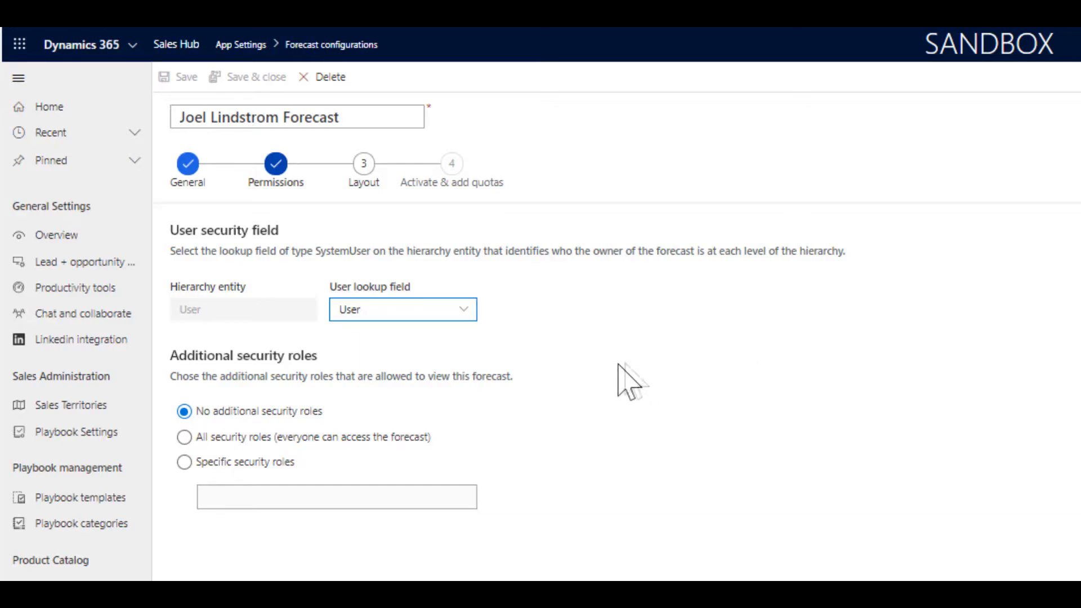
{"action": "left_click", "coordinate": [402, 308]}
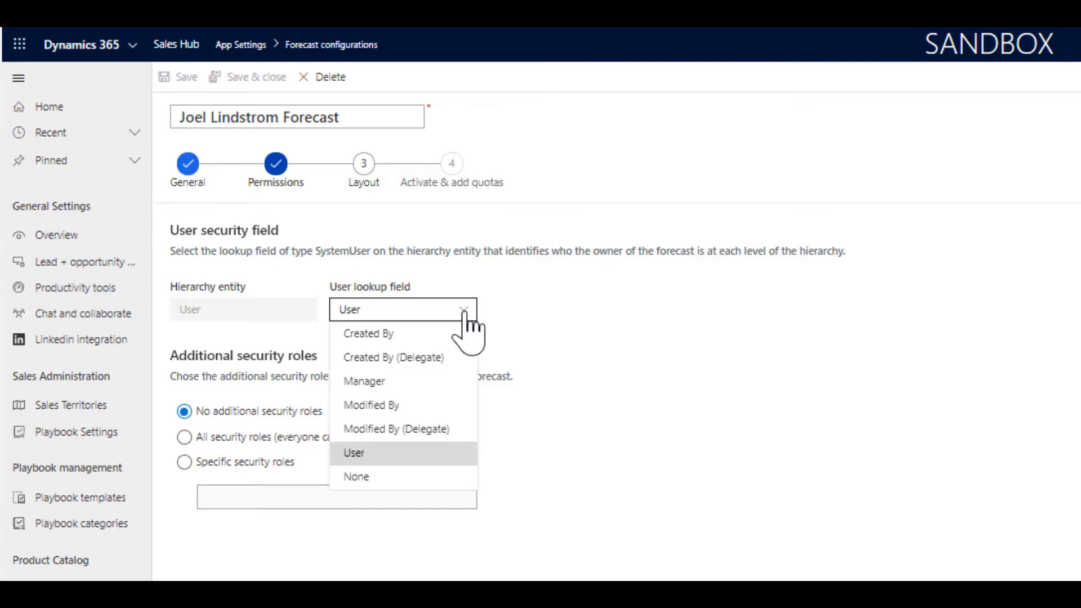
{"action": "left_click", "coordinate": [353, 453]}
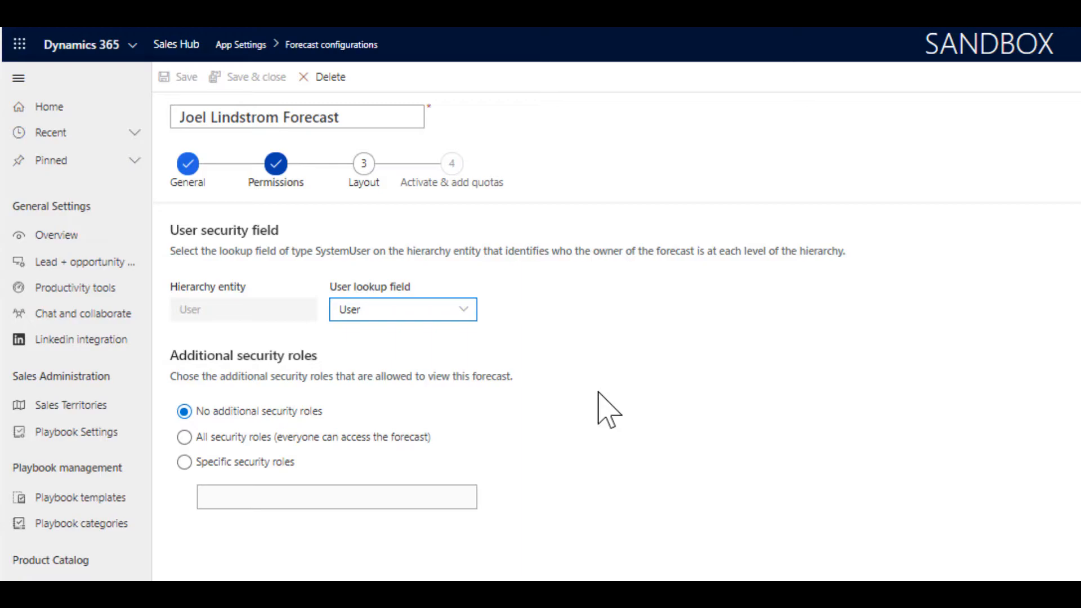
{"action": "mouse_move", "coordinate": [410, 462]}
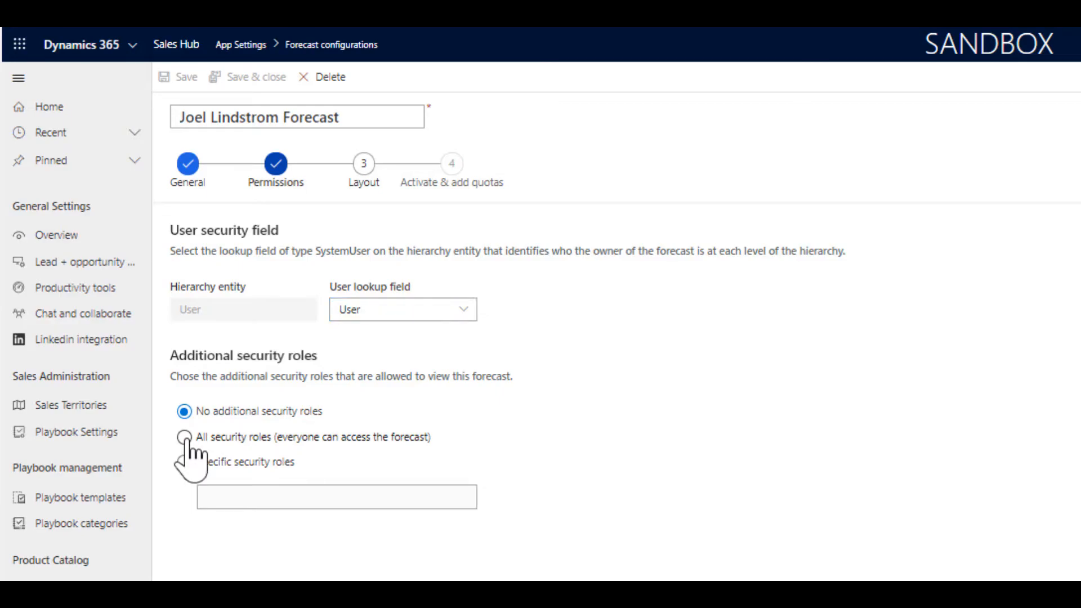
{"action": "left_click", "coordinate": [184, 437]}
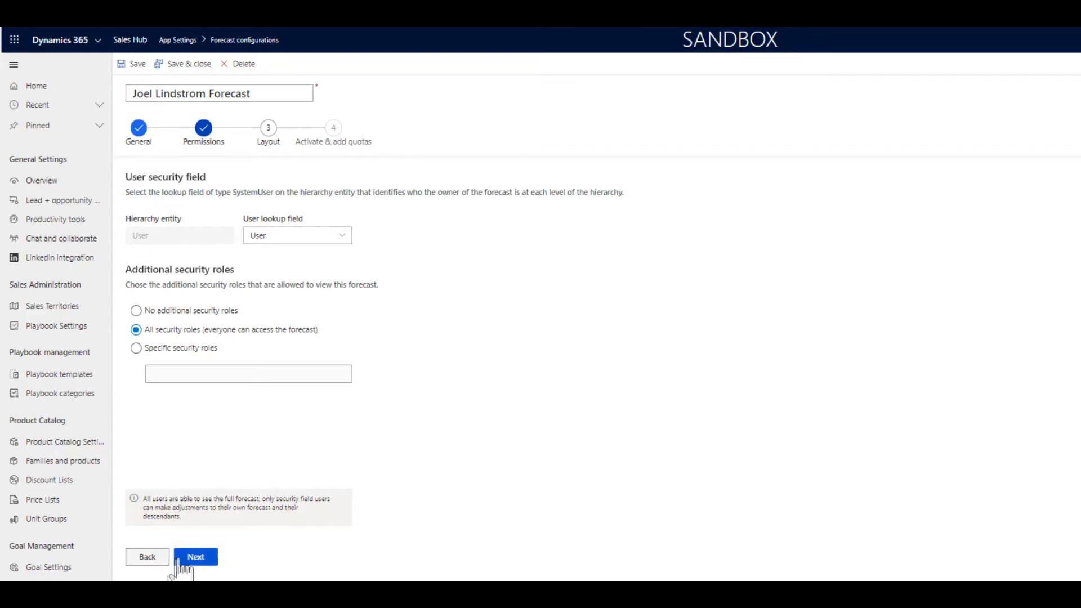
On Layout, choose the Forecast category option set and auto-configure its columns
{"action": "left_click", "coordinate": [194, 556]}
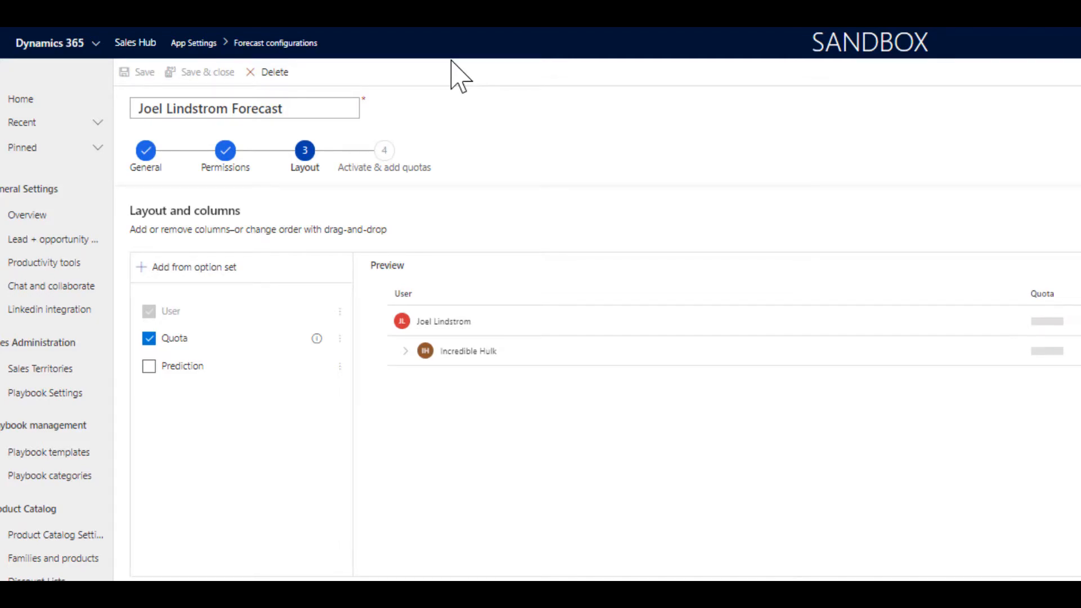
{"action": "mouse_move", "coordinate": [186, 328]}
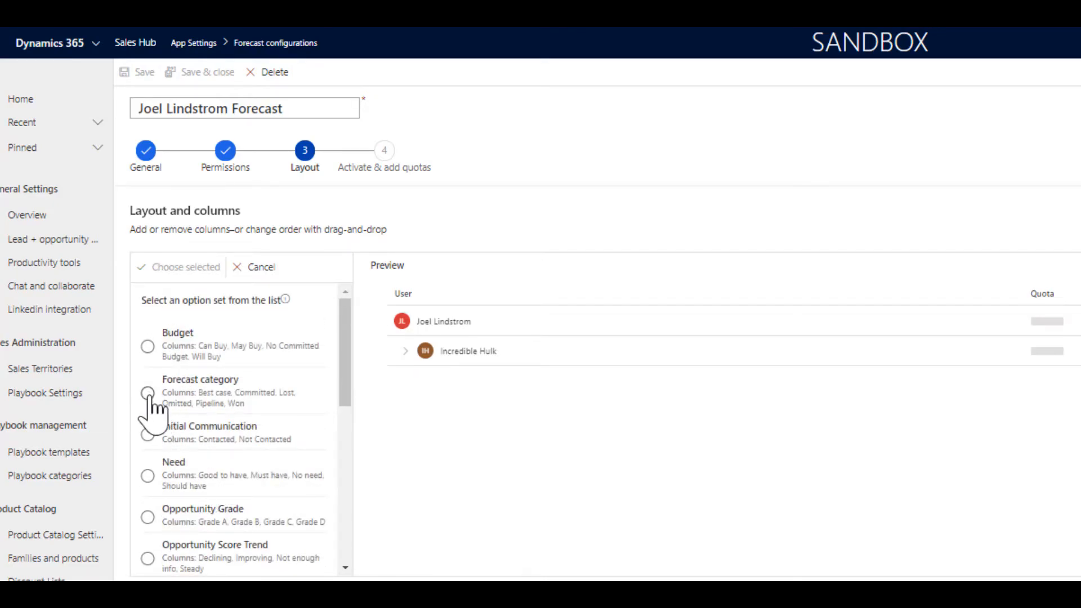
{"action": "left_click", "coordinate": [148, 394]}
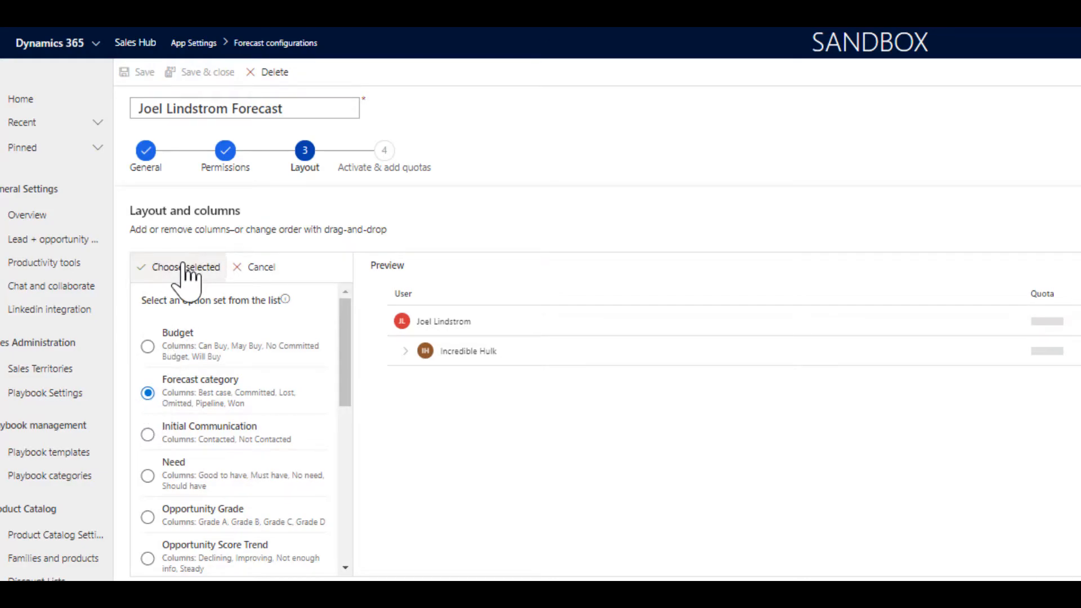
{"action": "left_click", "coordinate": [183, 267]}
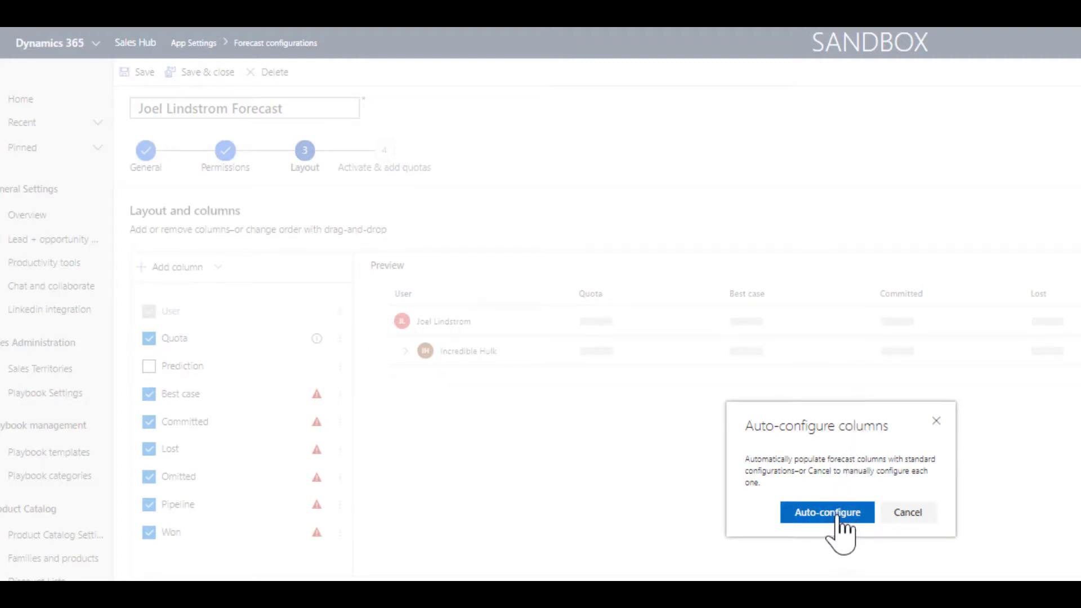
{"action": "left_click", "coordinate": [827, 512]}
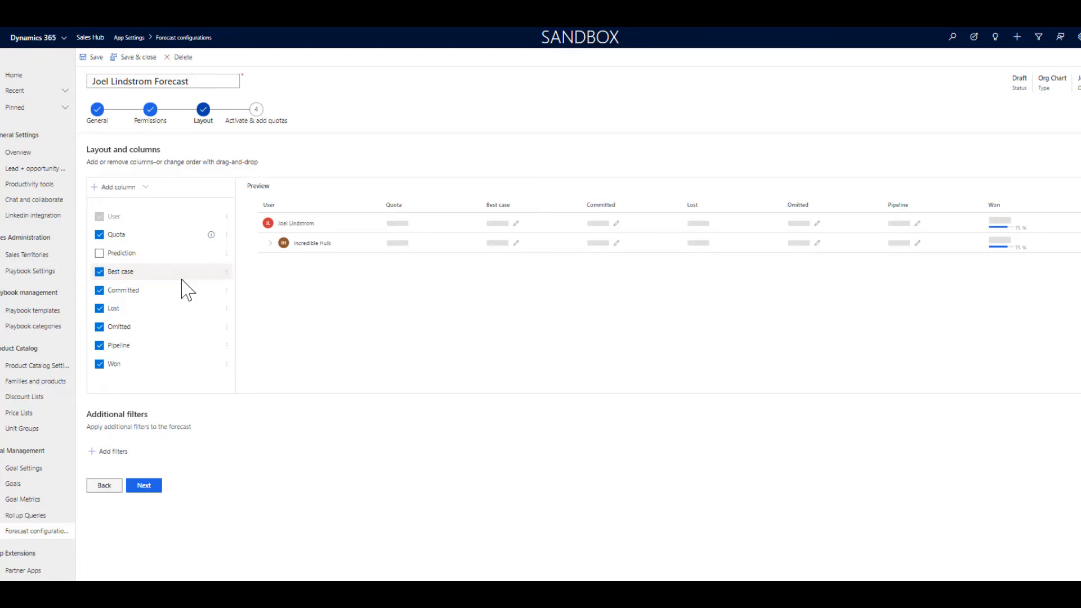
{"action": "mouse_move", "coordinate": [207, 282]}
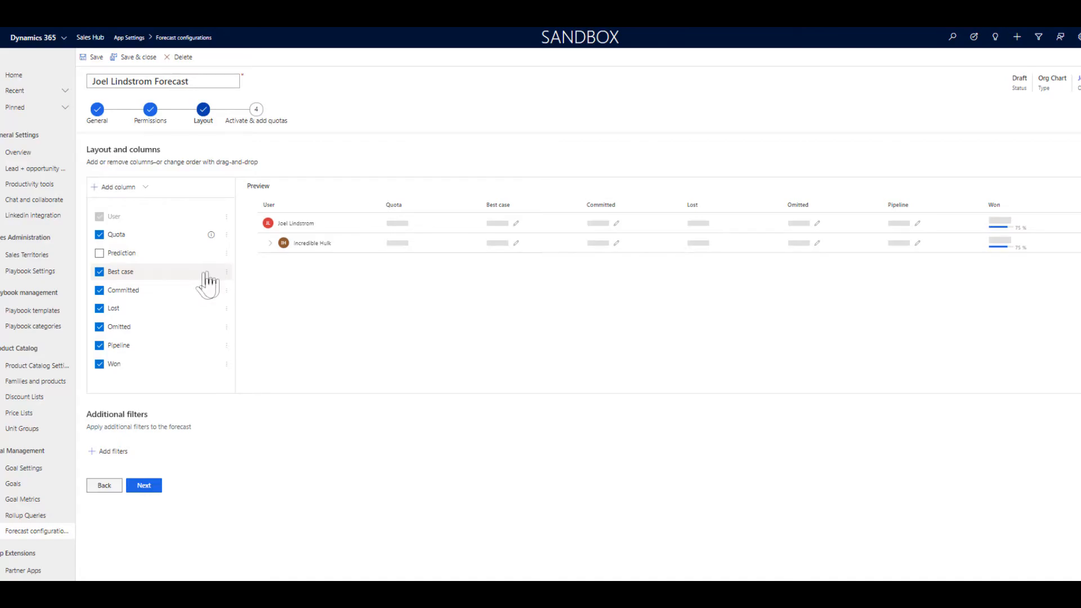
{"action": "left_click", "coordinate": [226, 272]}
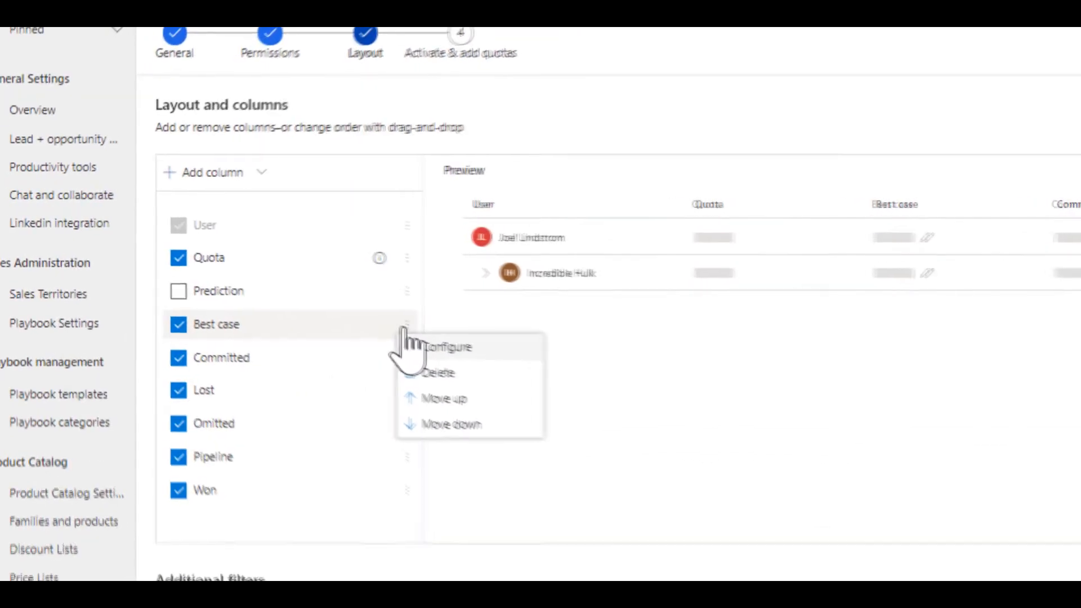
Configure the Best case column as Calculated with the calculation committed*.75
{"action": "left_click", "coordinate": [450, 347]}
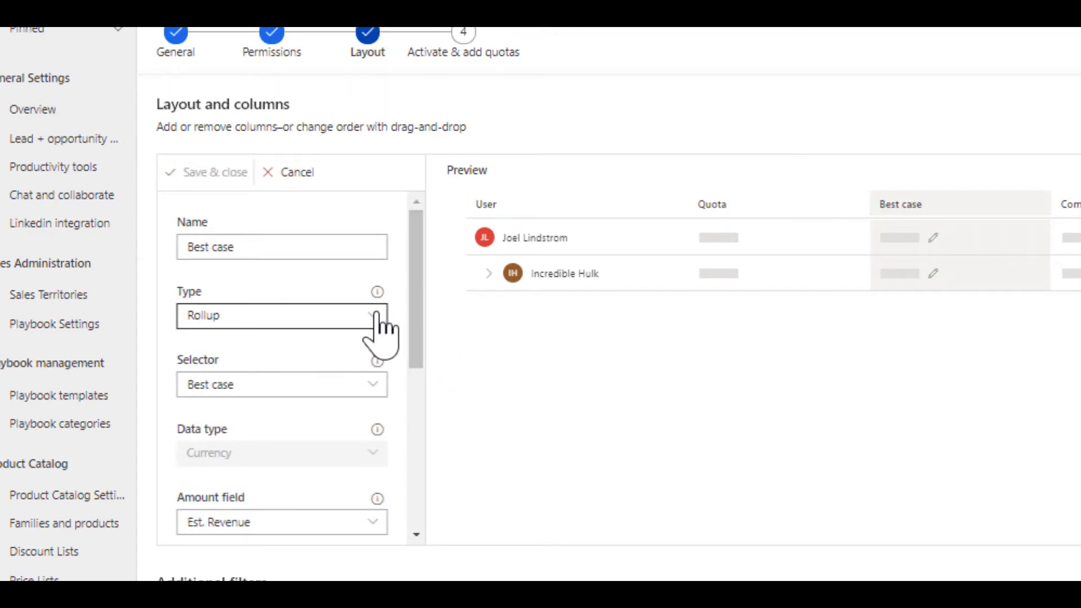
{"action": "left_click", "coordinate": [280, 316]}
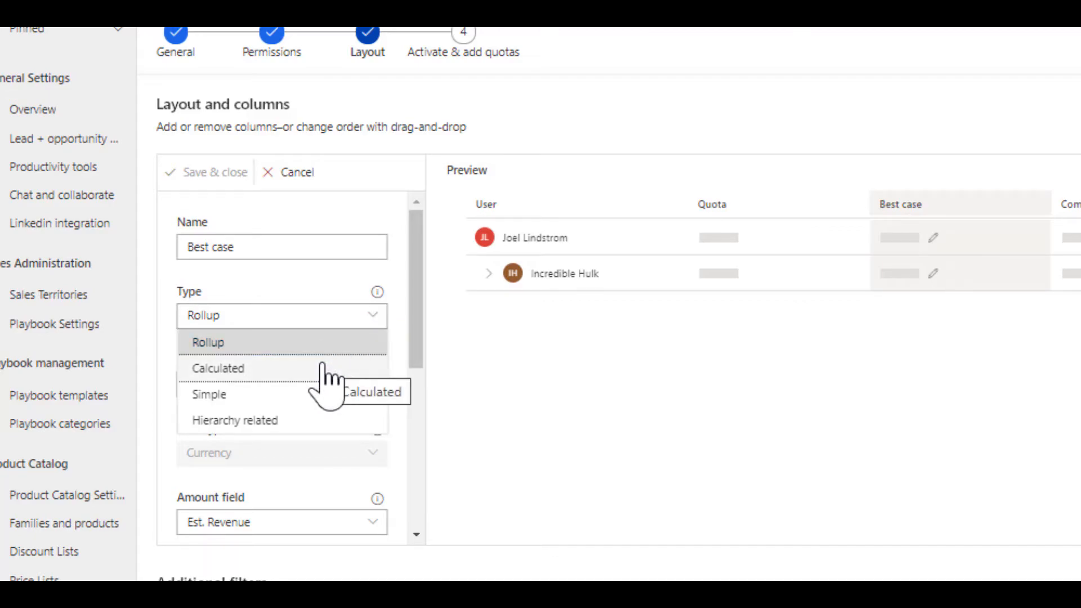
{"action": "left_click", "coordinate": [217, 367]}
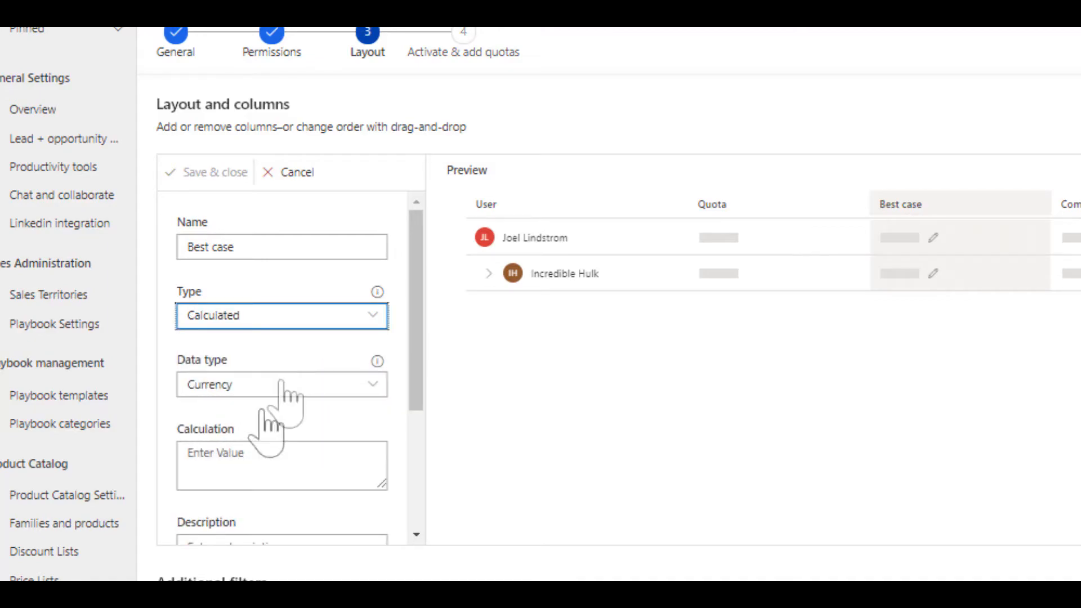
{"action": "left_click", "coordinate": [281, 465]}
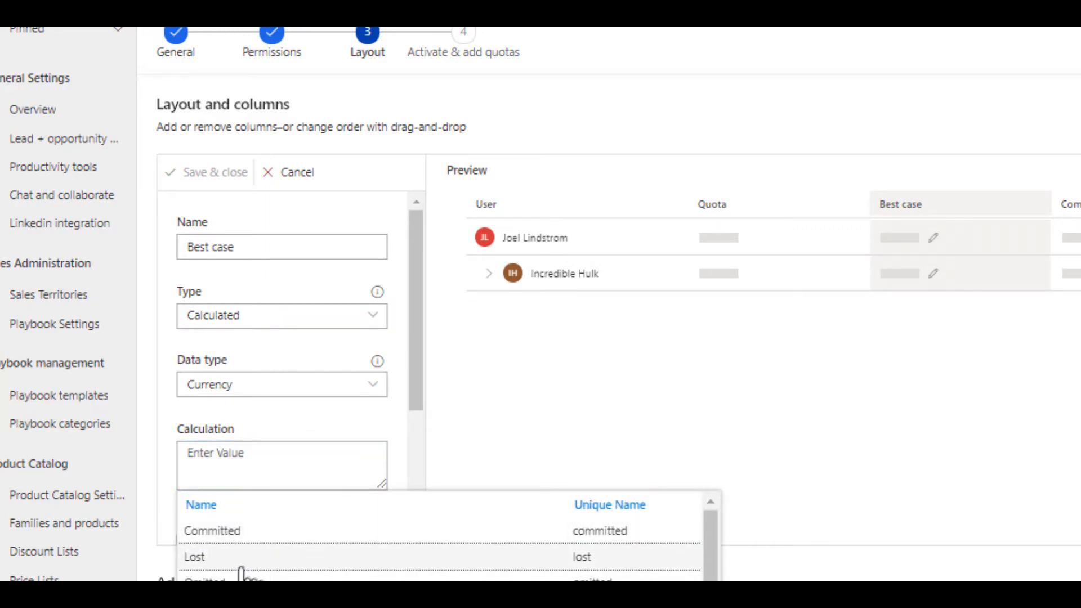
{"action": "left_click", "coordinate": [212, 530]}
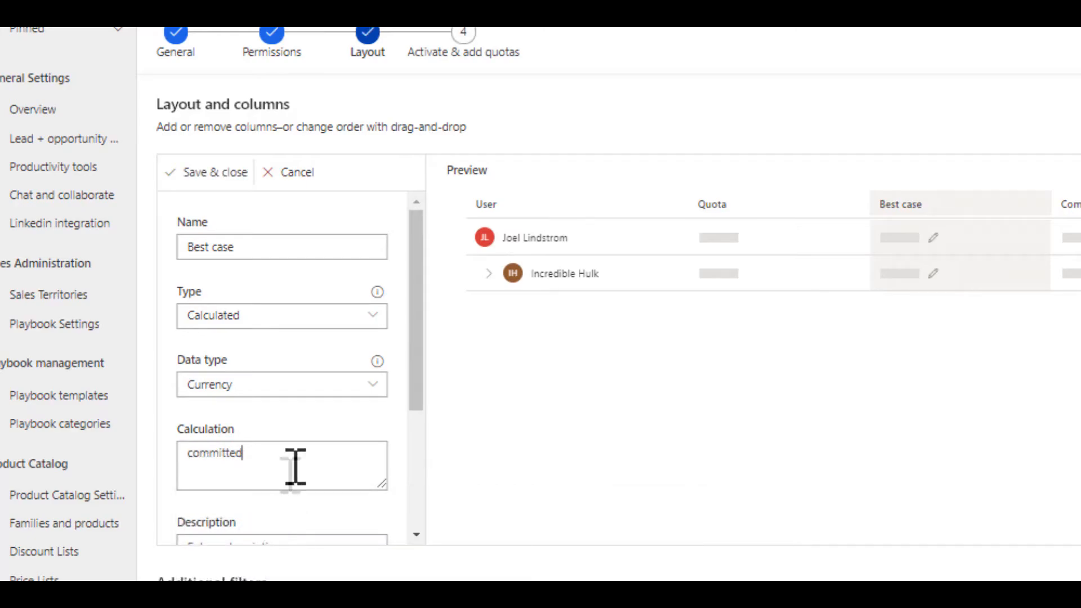
{"action": "type", "text": "*"}
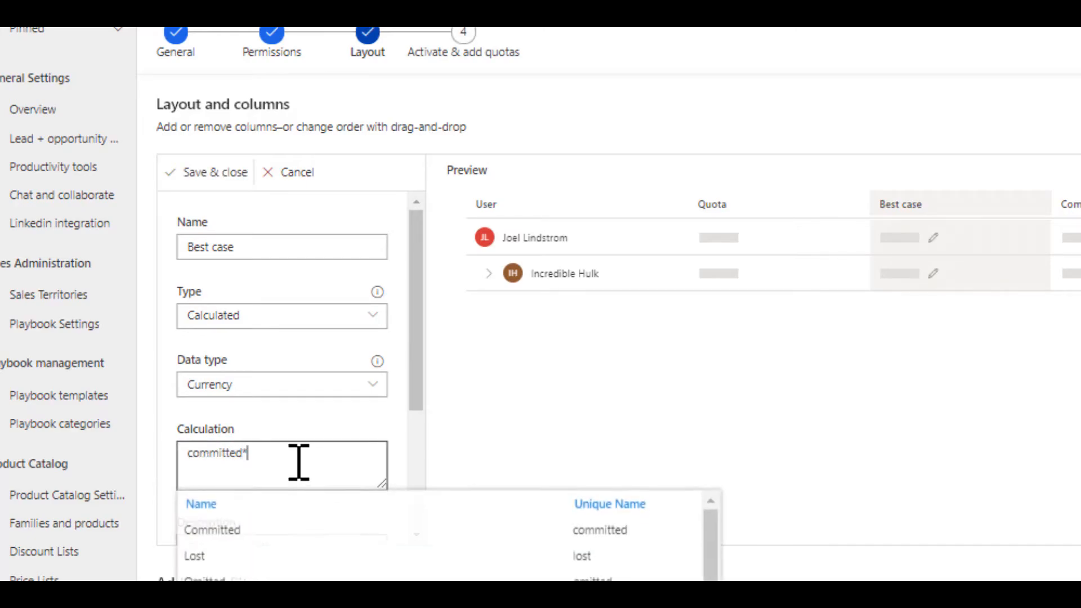
{"action": "type", "text": ".7"}
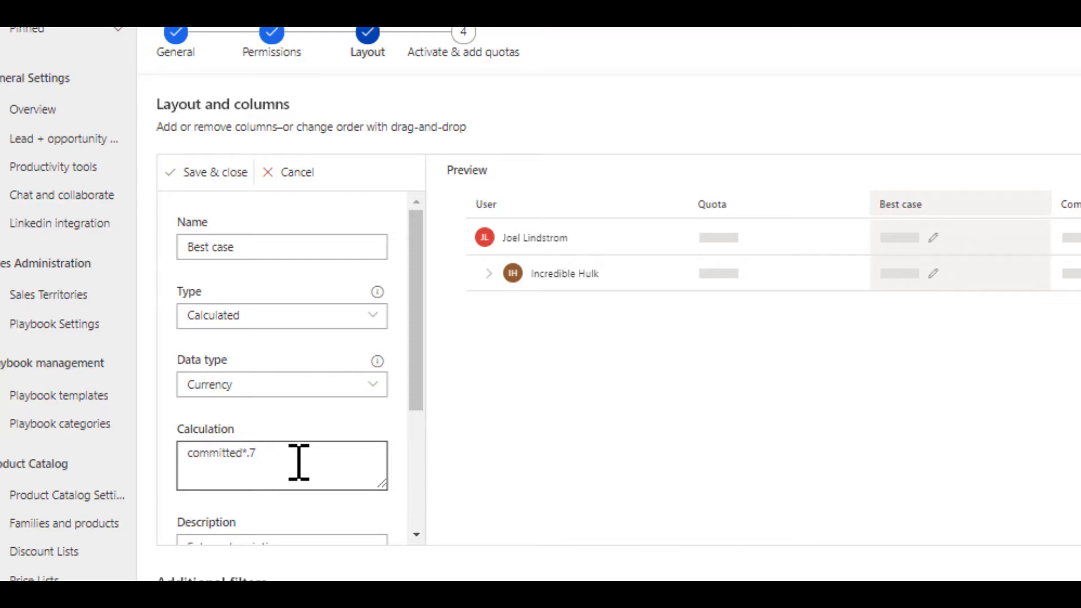
{"action": "type", "text": "5"}
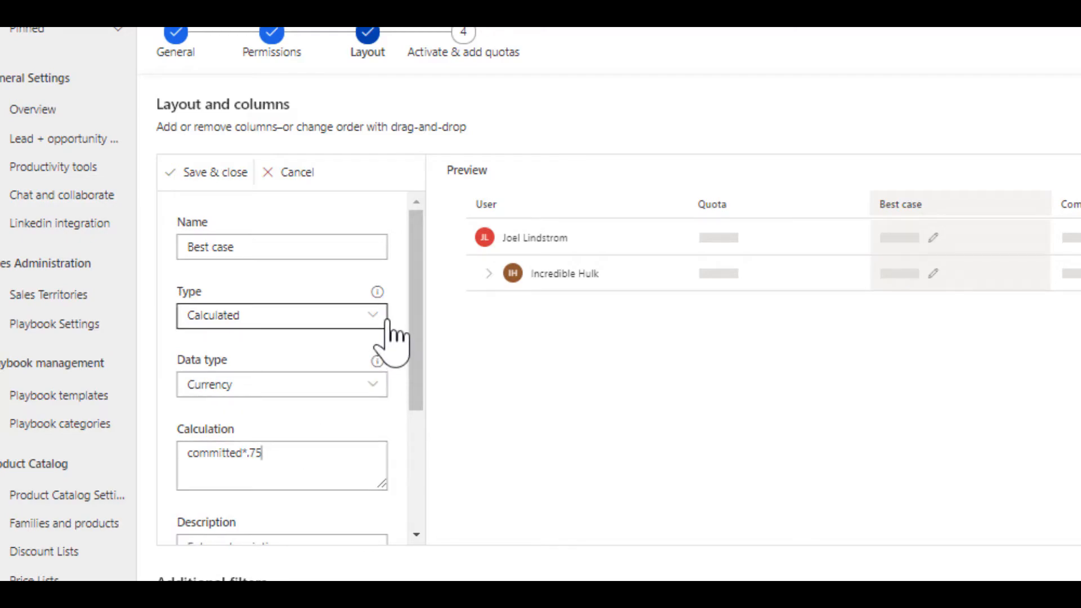
{"action": "left_click", "coordinate": [282, 315]}
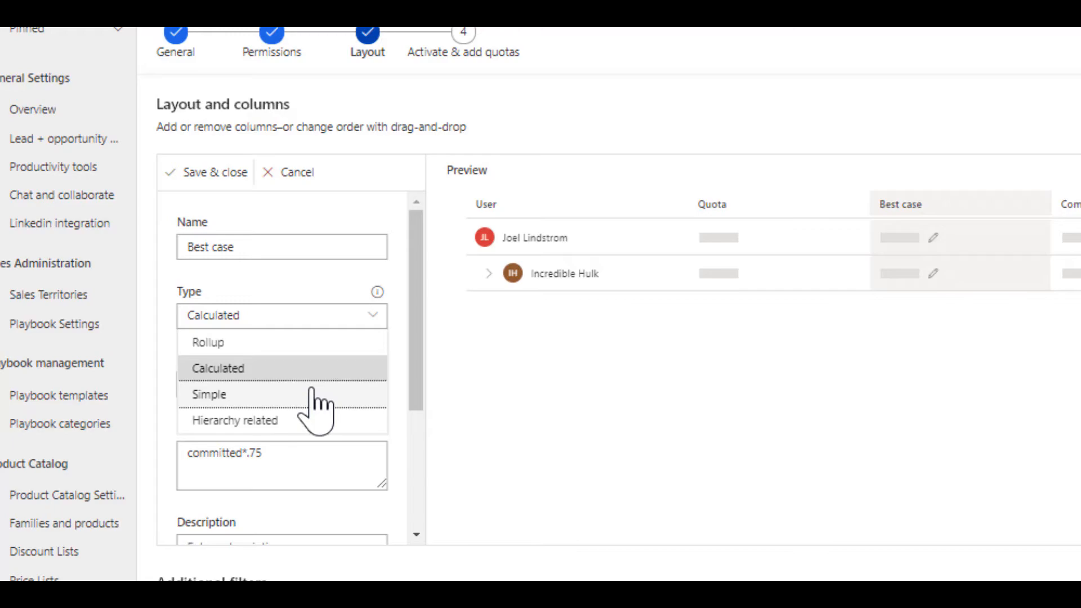
Switch Best case to Simple, then to Hierarchy related, and view the attribute field choices
{"action": "left_click", "coordinate": [208, 394]}
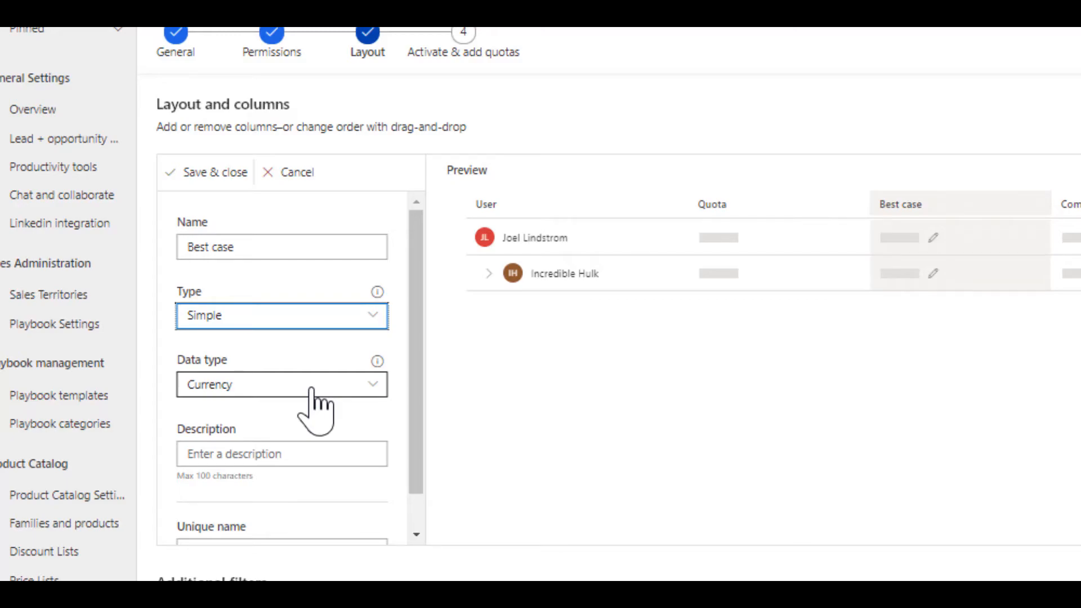
{"action": "left_click", "coordinate": [281, 315]}
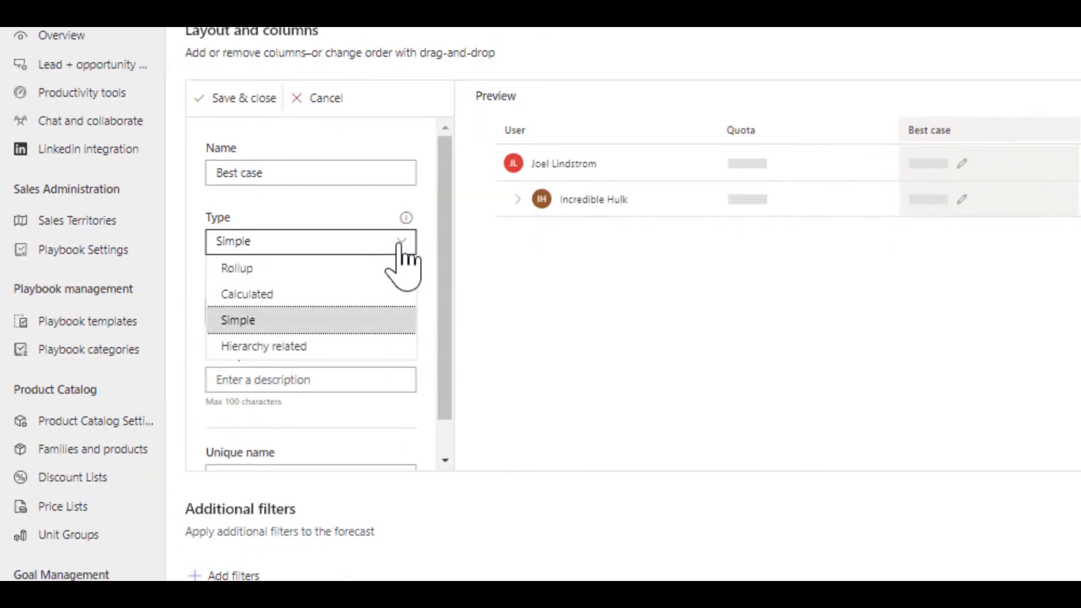
{"action": "left_click", "coordinate": [263, 345]}
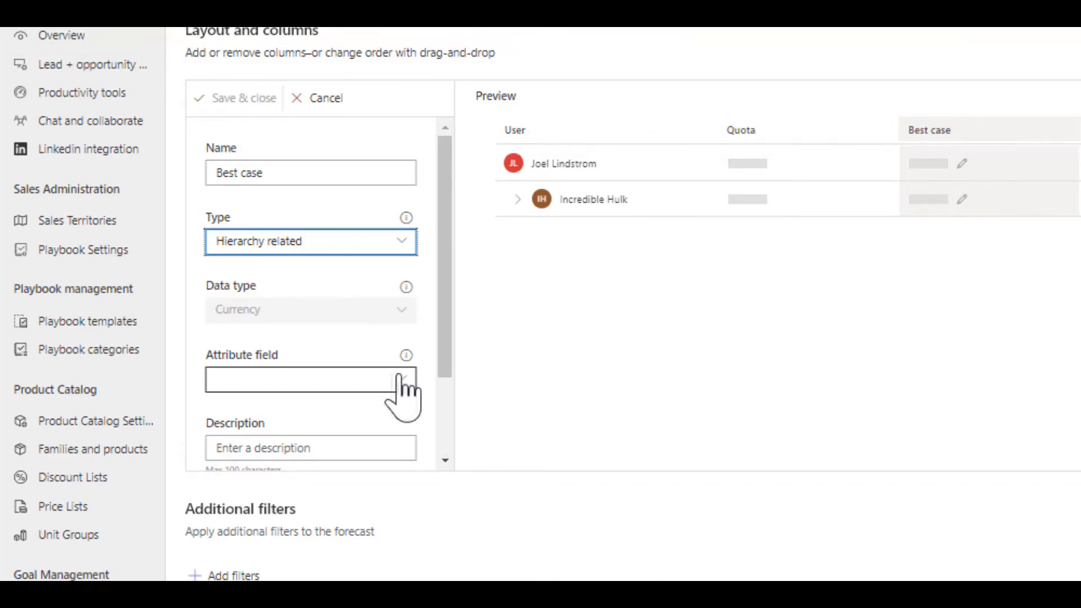
{"action": "left_click", "coordinate": [401, 378]}
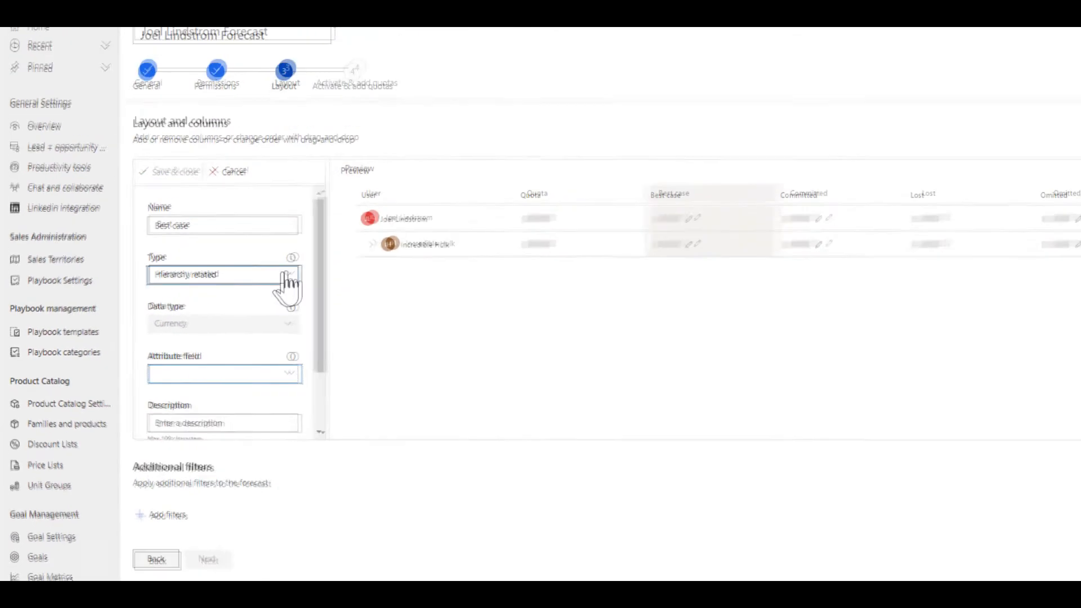
Cancel the Best case configuration so it keeps its original Rollup setup
{"action": "left_click", "coordinate": [214, 275]}
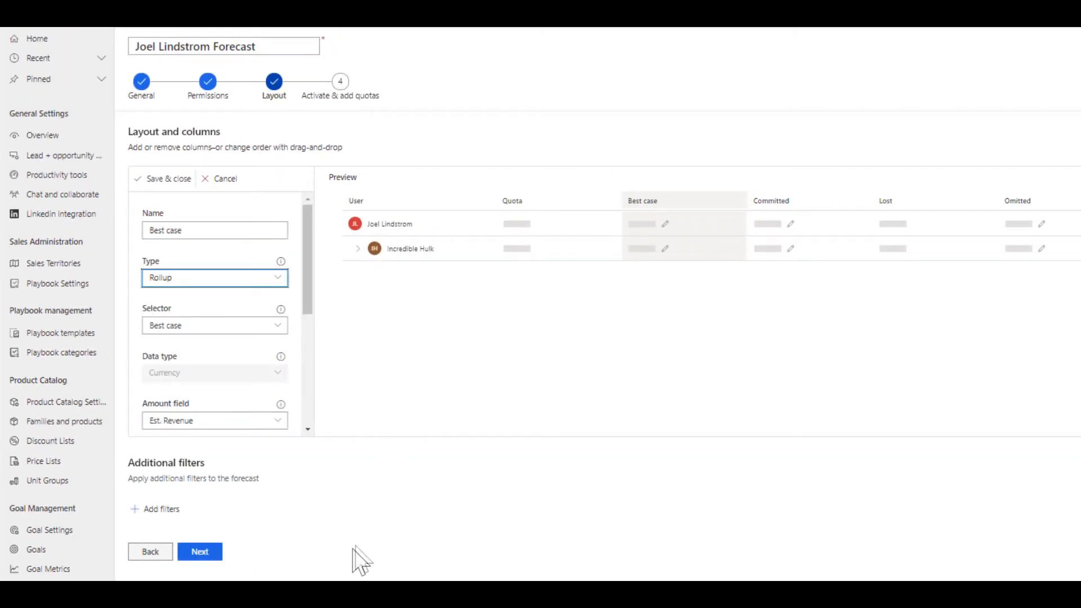
{"action": "mouse_move", "coordinate": [162, 509]}
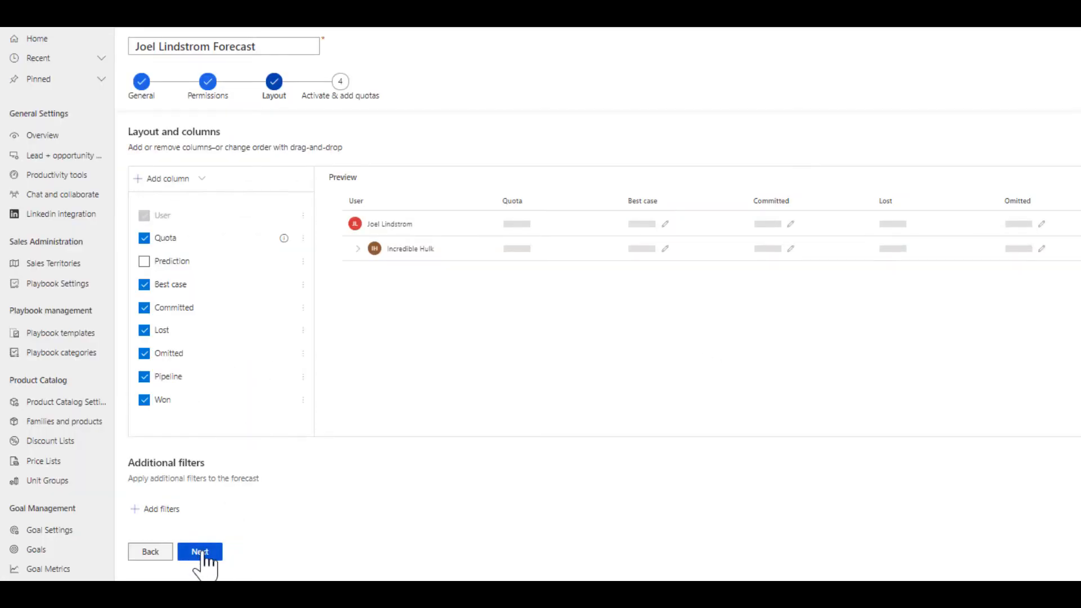
Advance to Activate & add quotas and finish the wizard without activating
{"action": "left_click", "coordinate": [199, 552]}
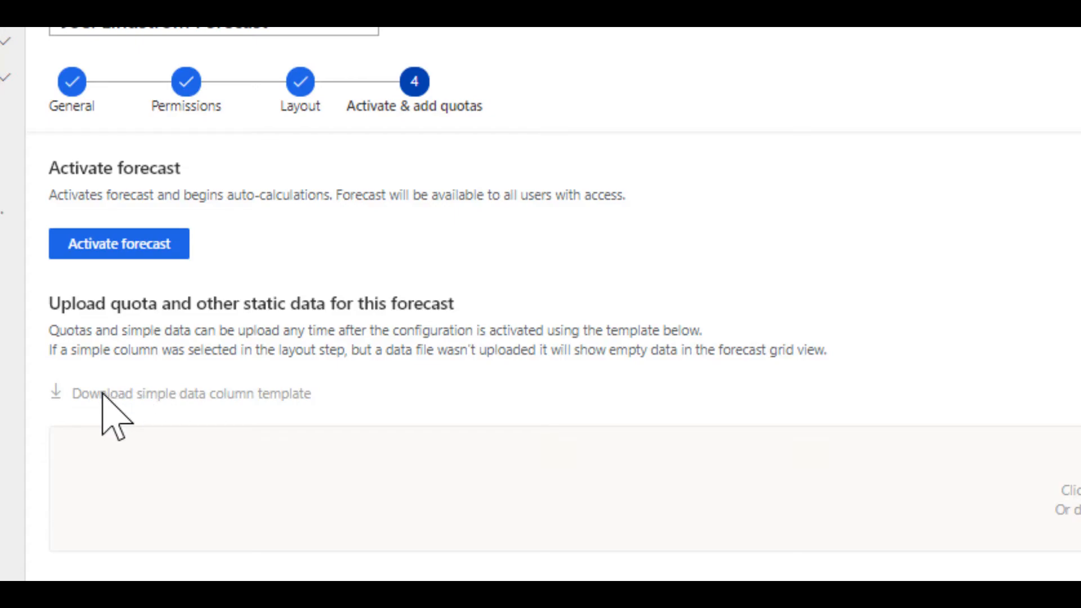
{"action": "mouse_move", "coordinate": [279, 420]}
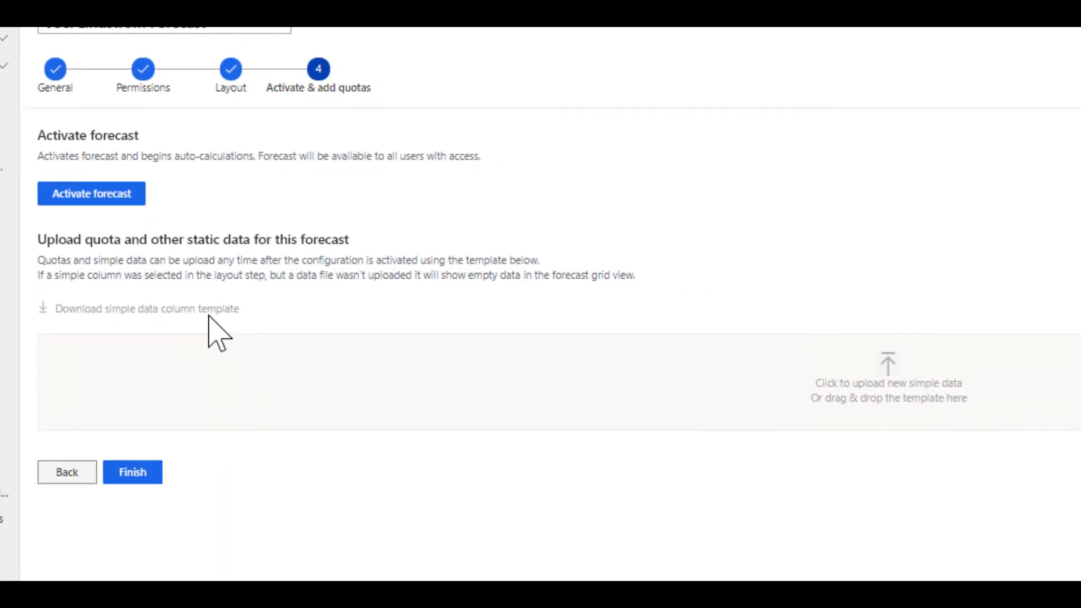
{"action": "left_click", "coordinate": [133, 472]}
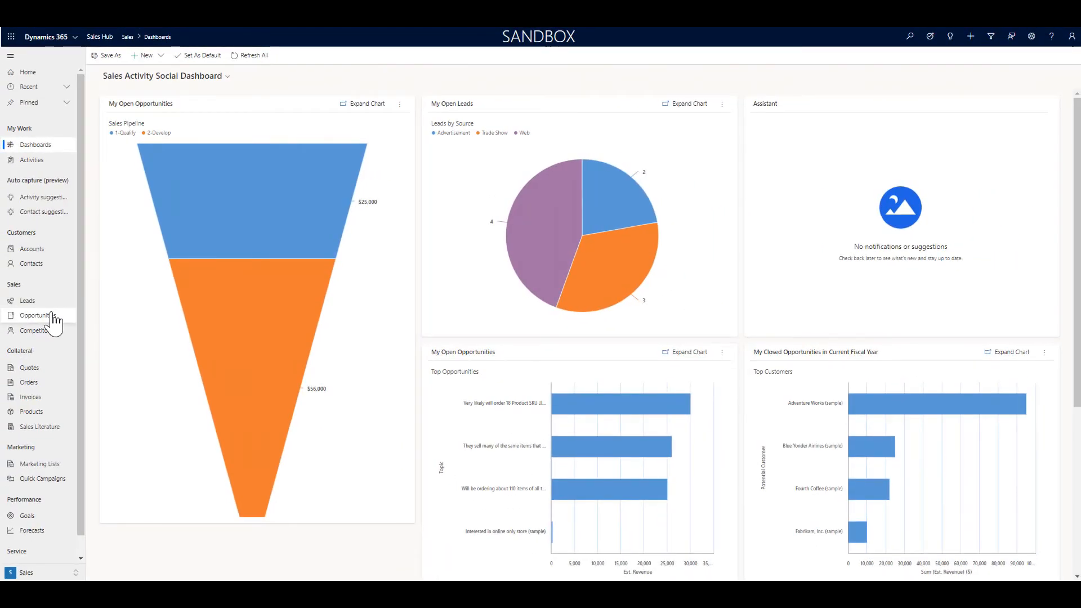
View the open opportunities list and bring up one opportunity with Forecast Category set to Pipeline
{"action": "left_click", "coordinate": [37, 315]}
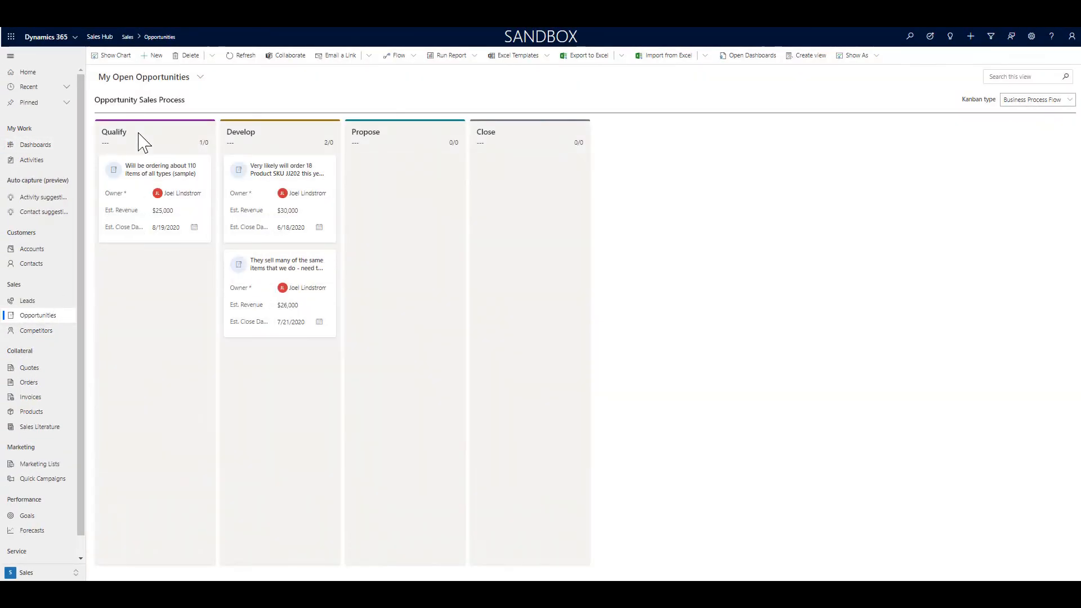
{"action": "left_click", "coordinate": [160, 169]}
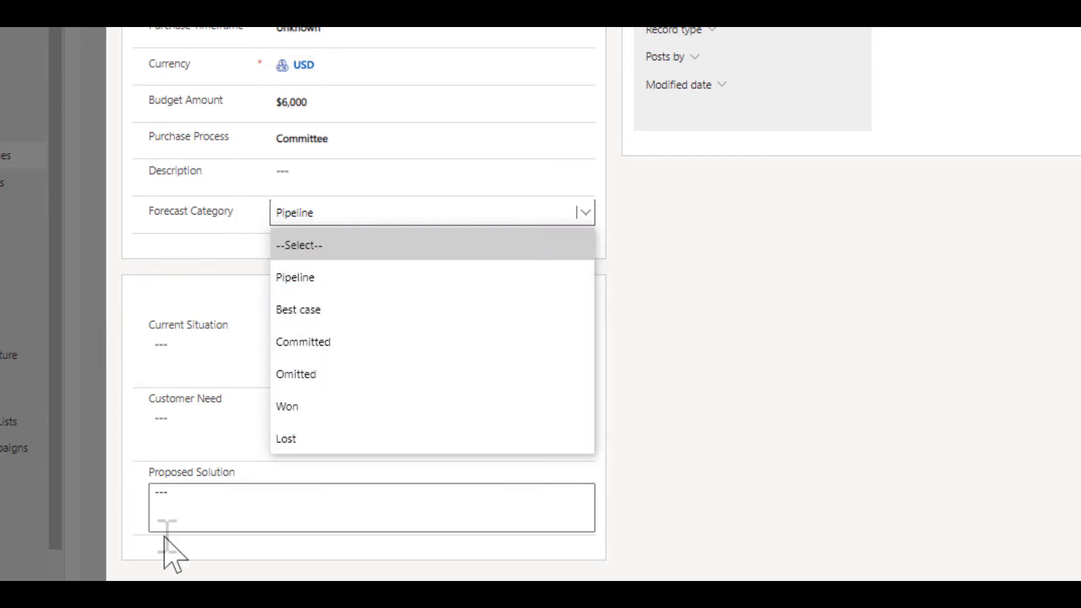
{"action": "mouse_move", "coordinate": [186, 483]}
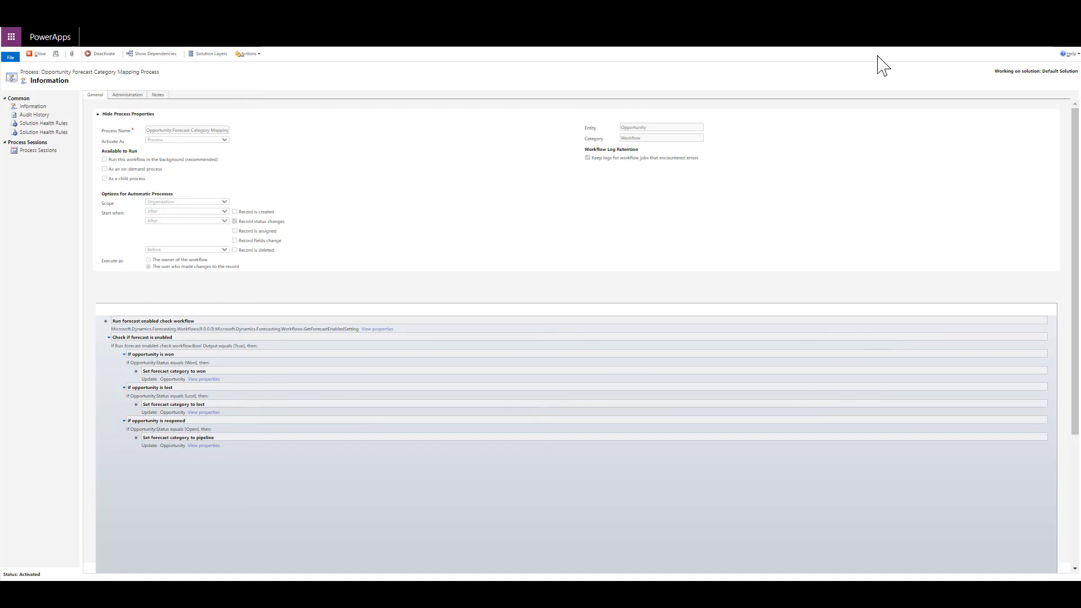
{"action": "mouse_move", "coordinate": [557, 404]}
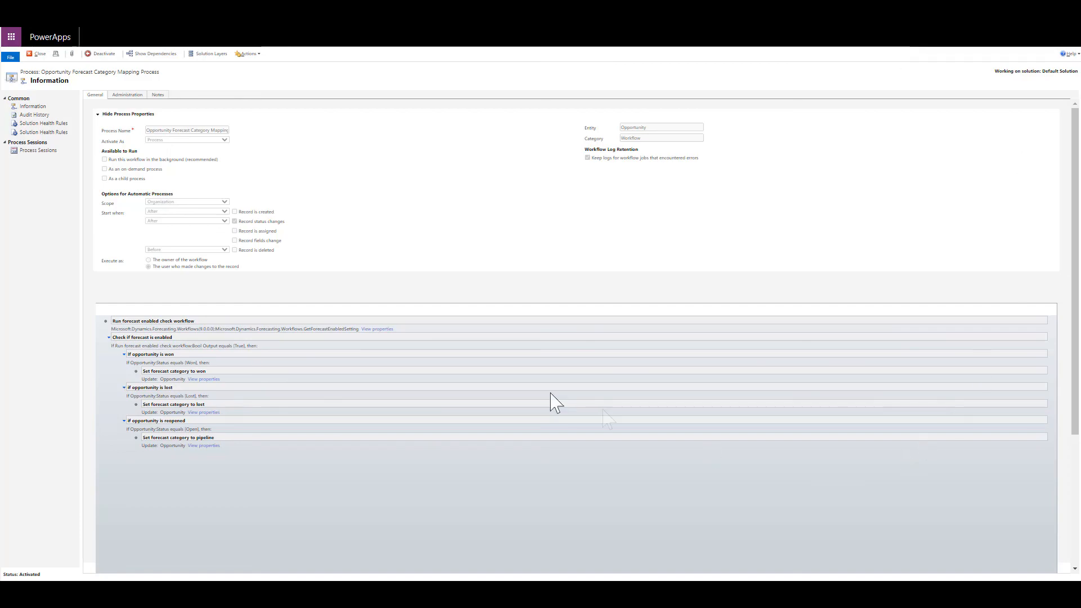